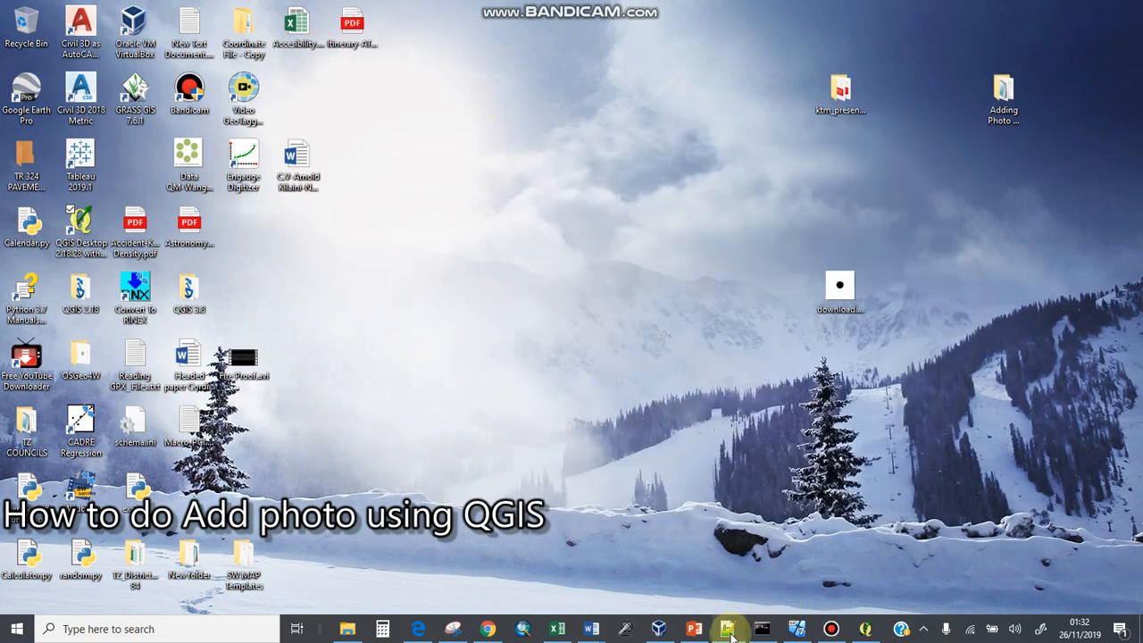
Bring QGIS forward and dismiss the Python error and plugin crash warnings
left_click(727, 629)
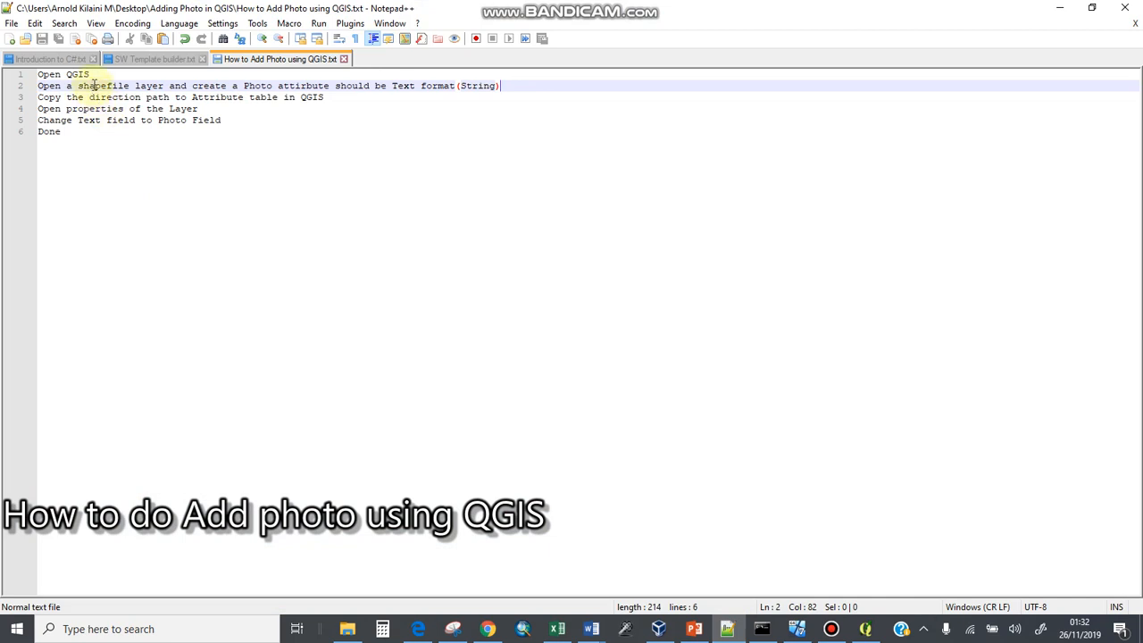
mouse_move(512, 111)
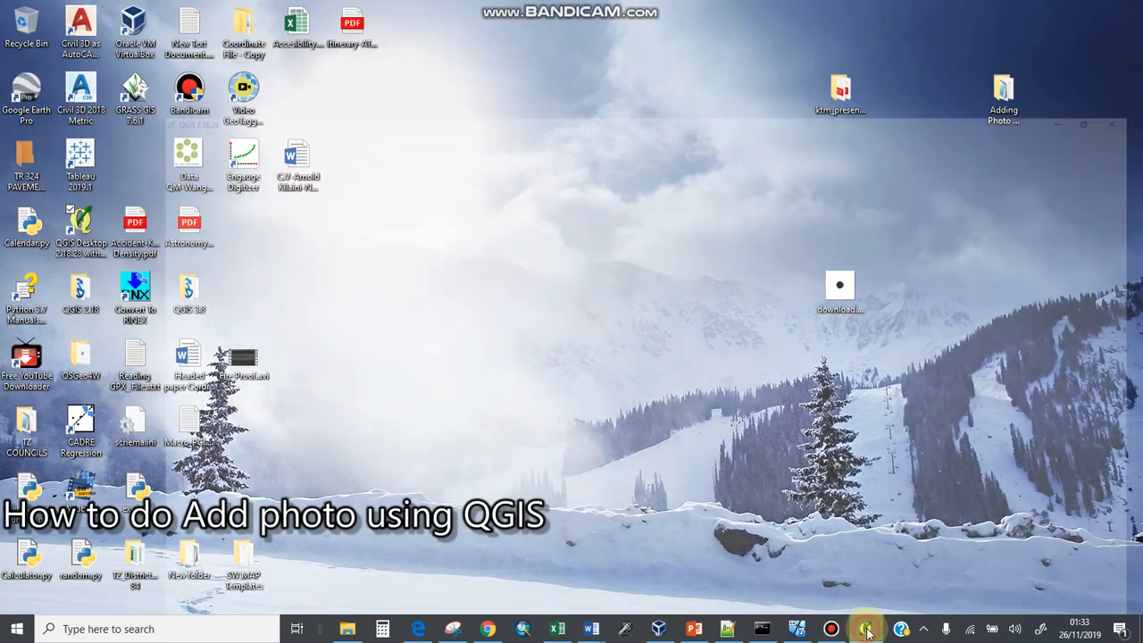
left_click(864, 629)
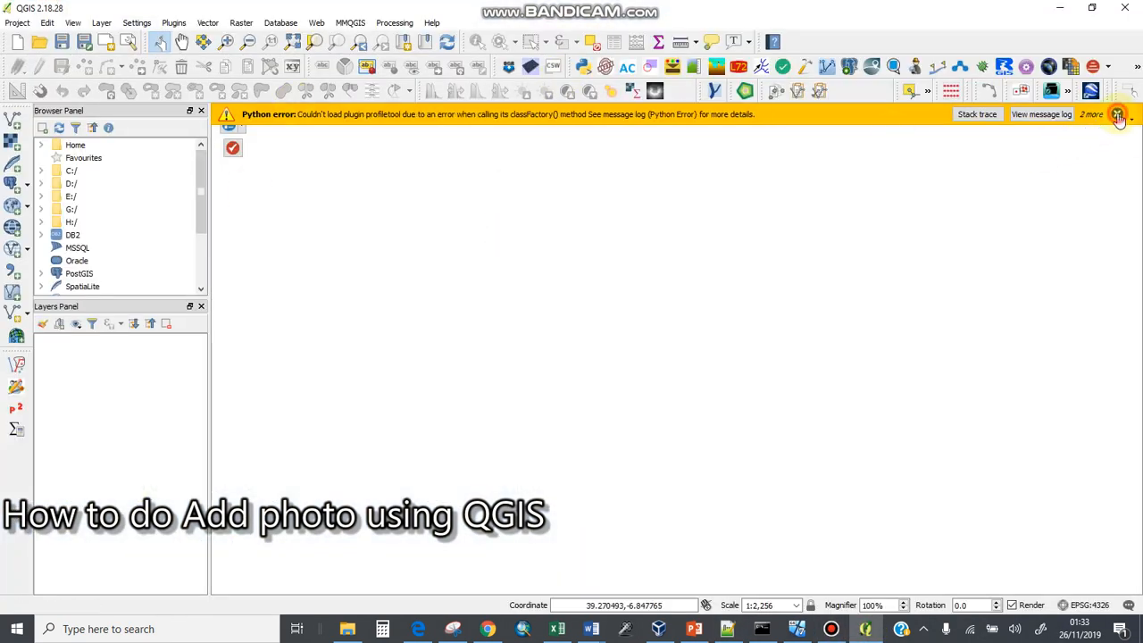
left_click(1118, 116)
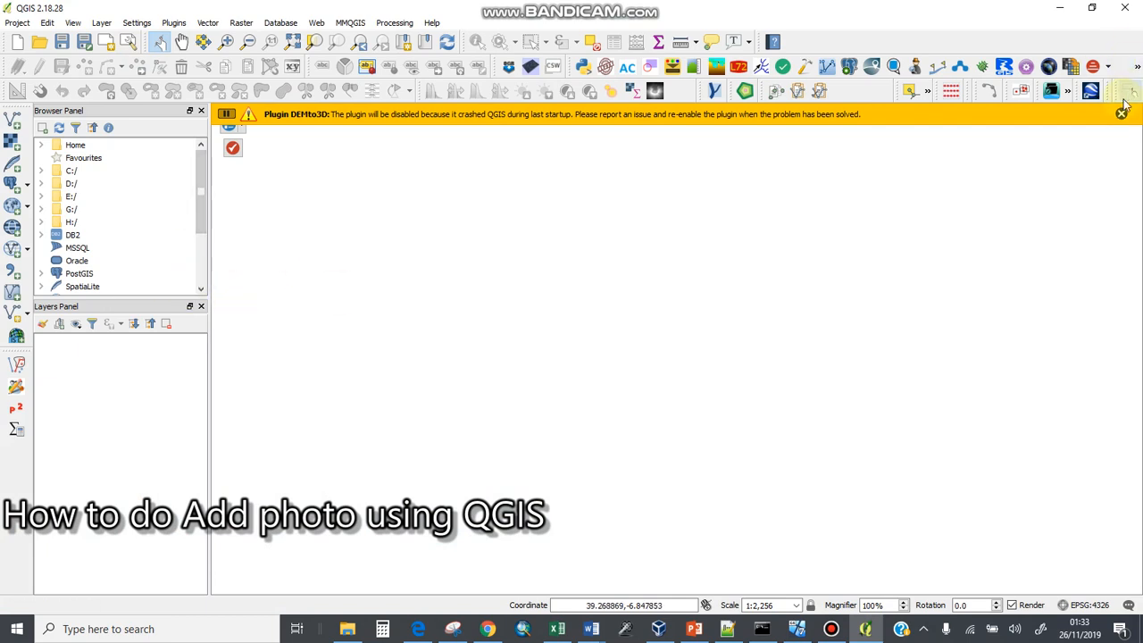
left_click(1121, 114)
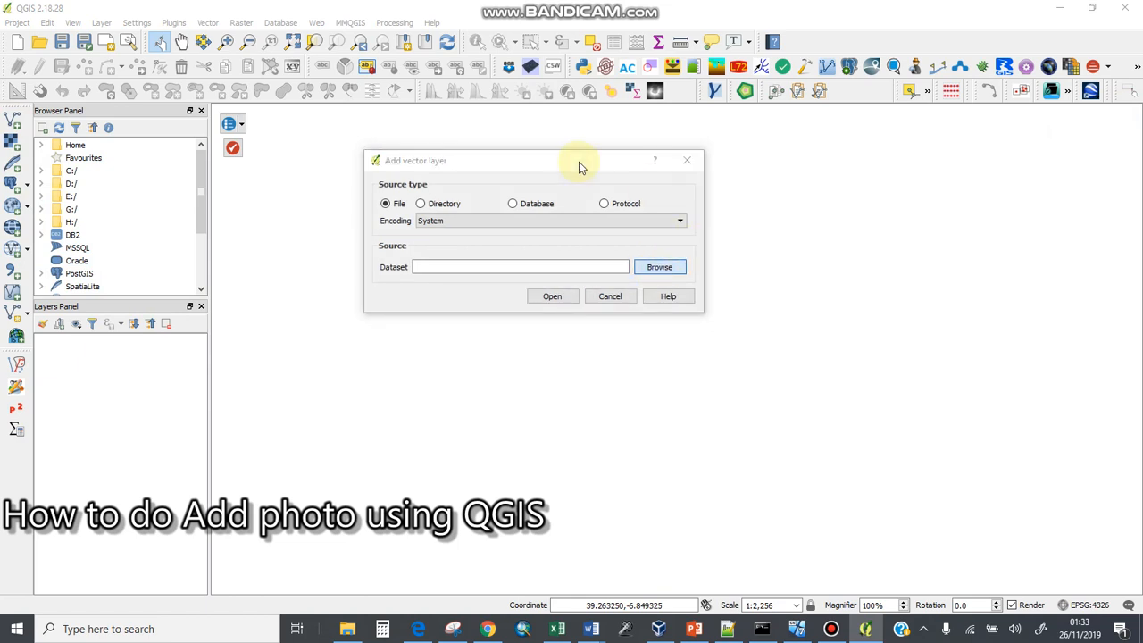
Browse to Desktop > Adding Photo in QGIS and pick Structures.shp as the layer to add
left_click(659, 266)
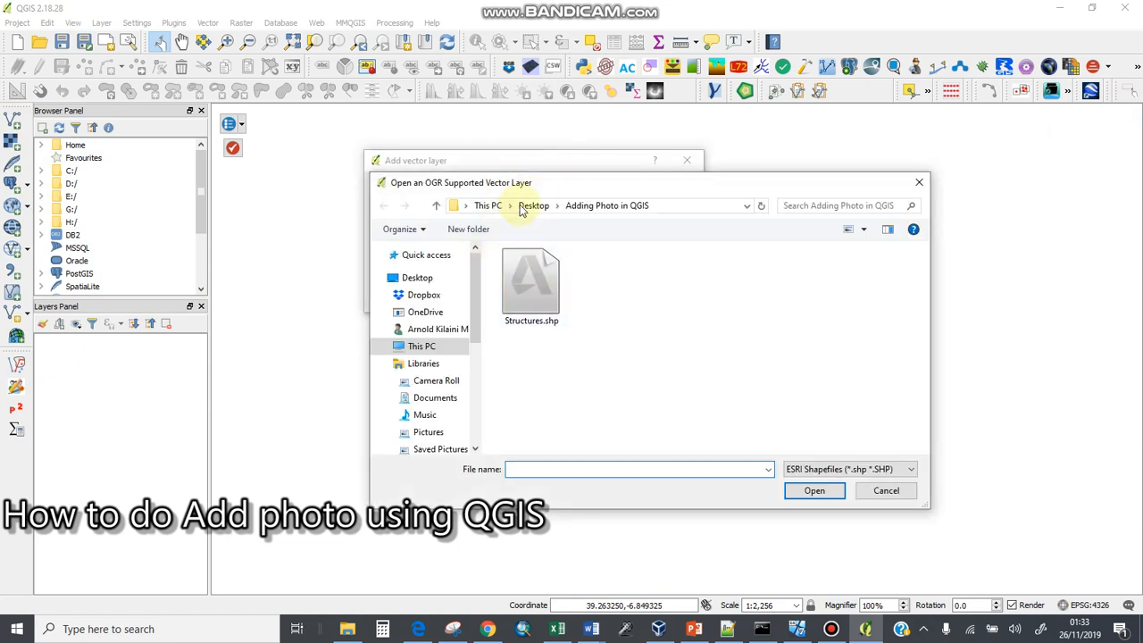
left_click(532, 206)
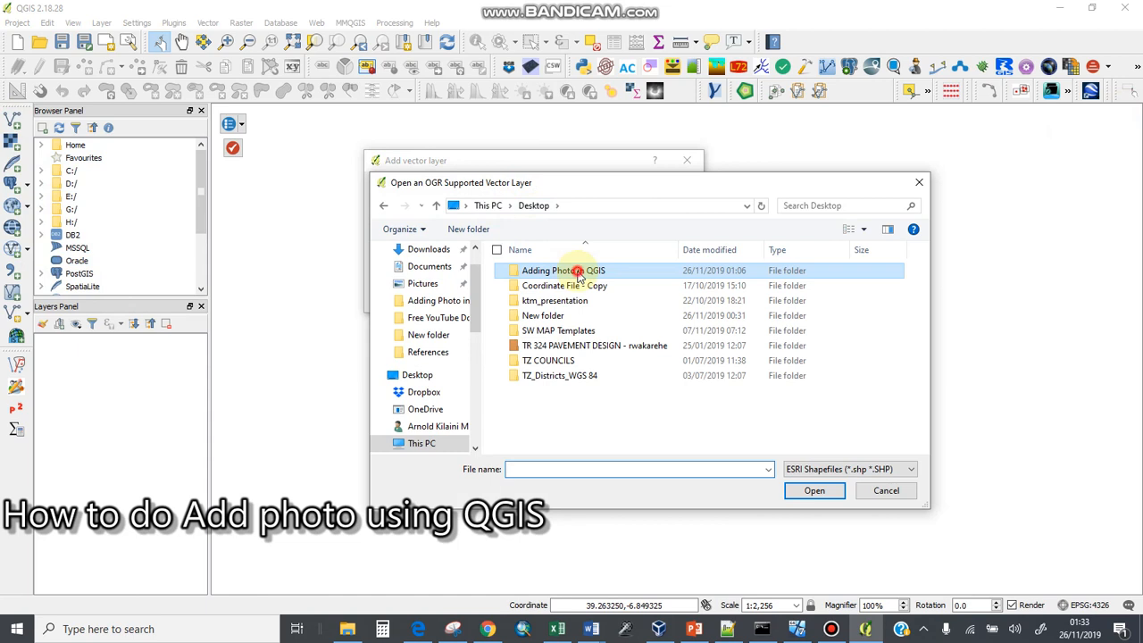
double_click(564, 270)
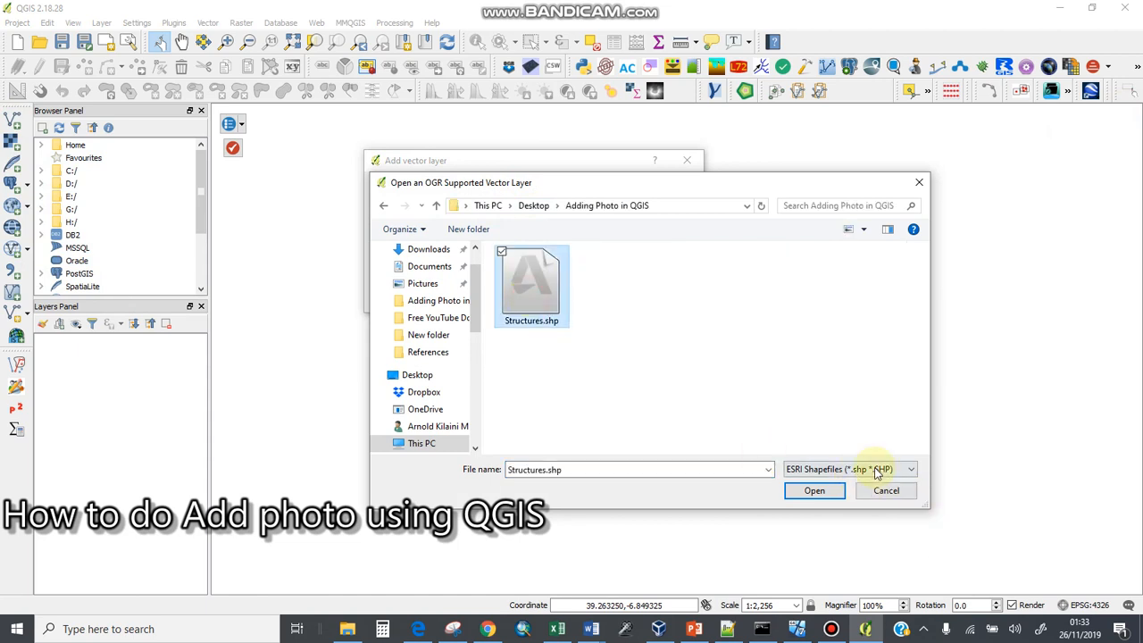
left_click(885, 489)
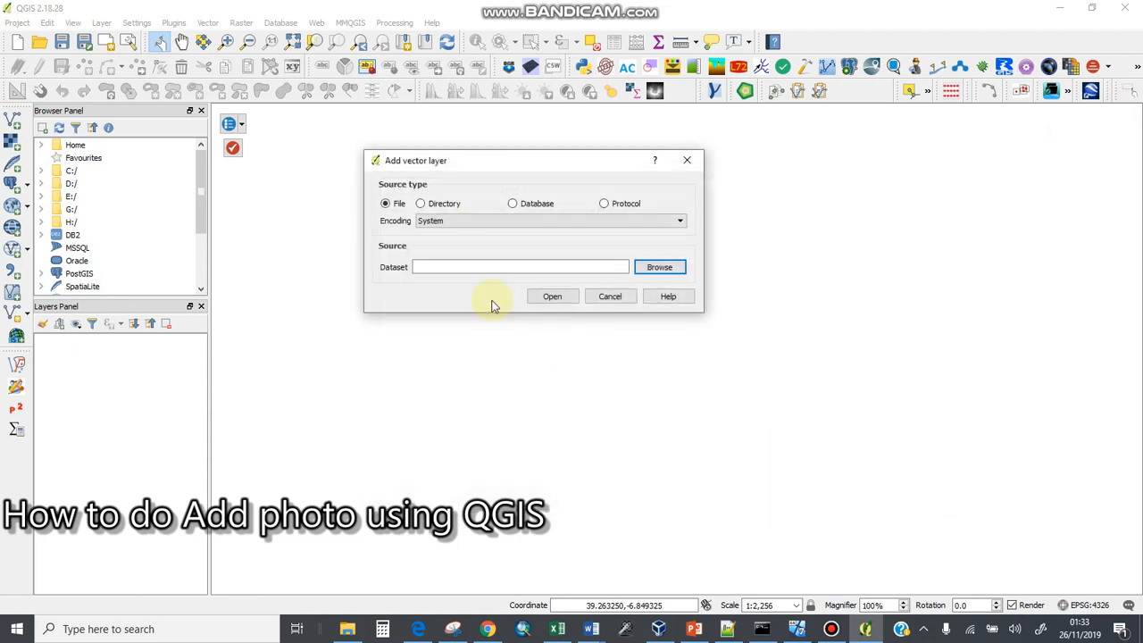
left_click(611, 297)
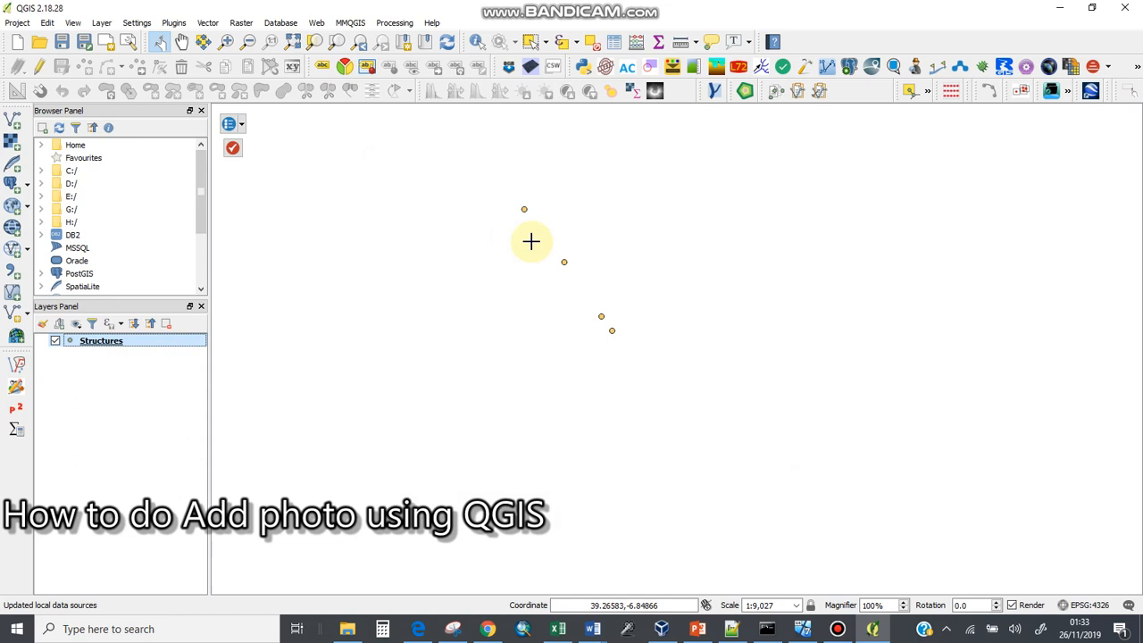
mouse_move(525, 223)
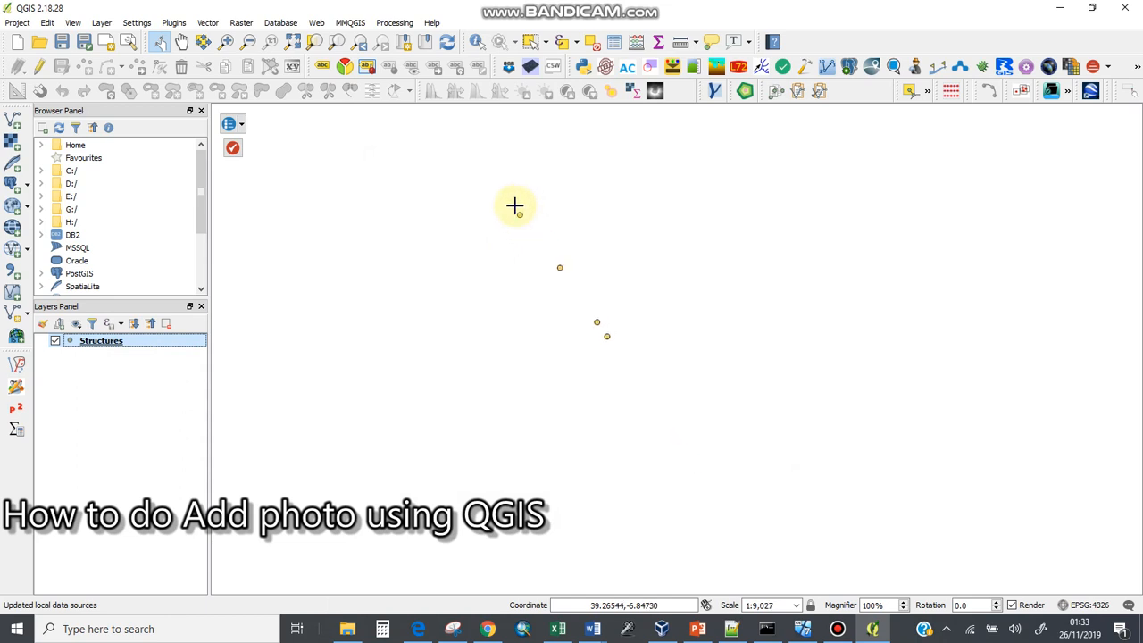
mouse_move(497, 195)
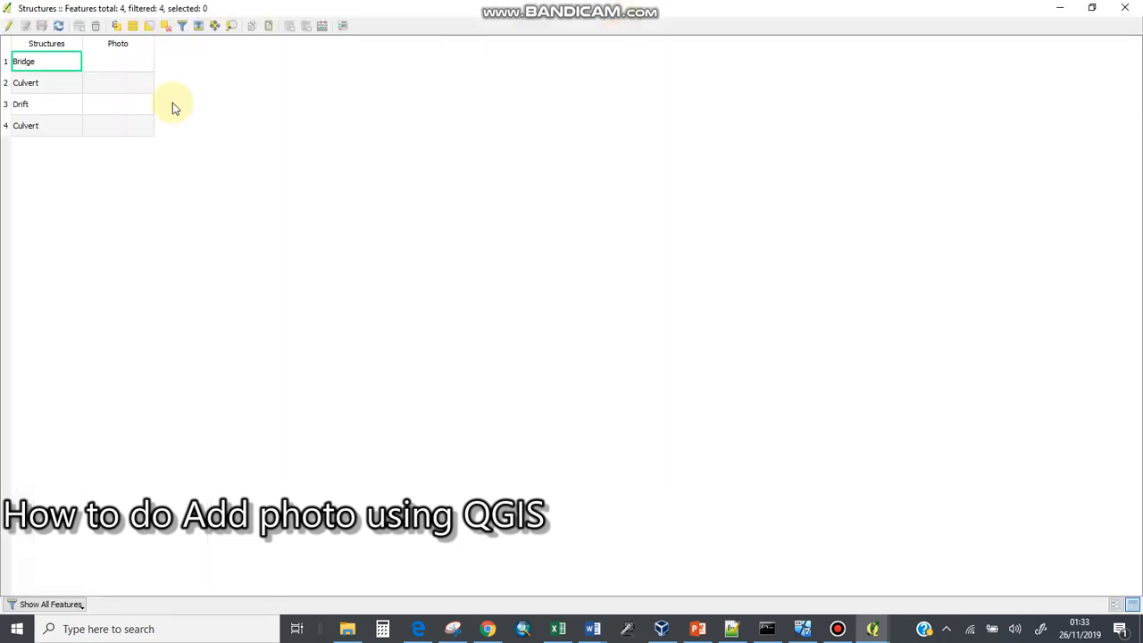
mouse_move(132, 73)
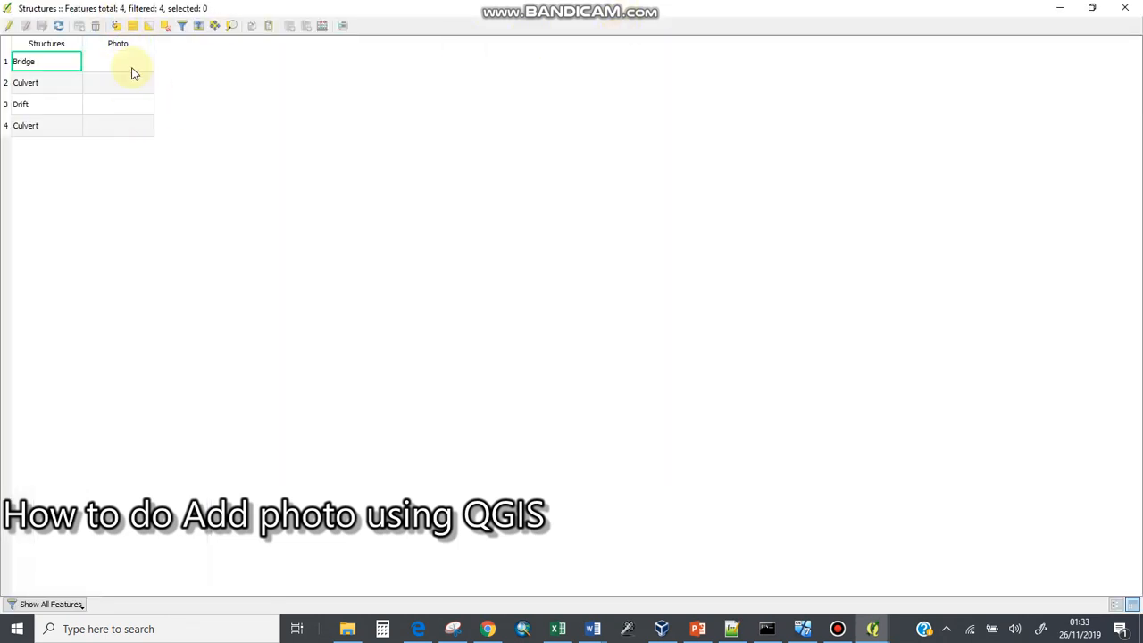
mouse_move(766, 590)
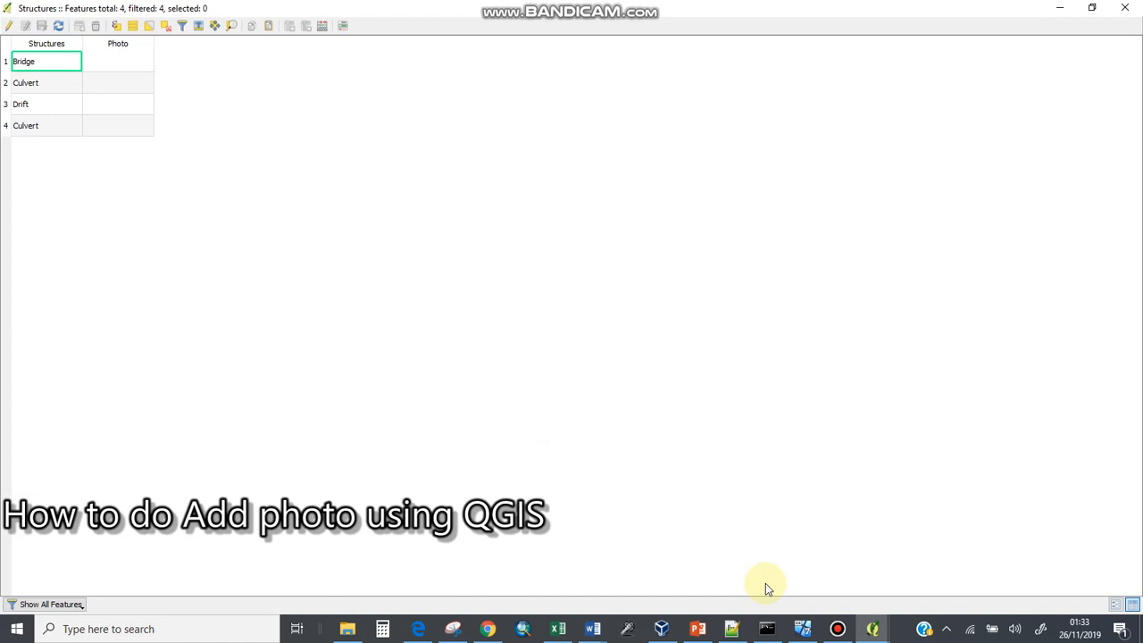
Return to the step notes after reviewing the Structures attribute table with its empty Photo column
left_click(732, 629)
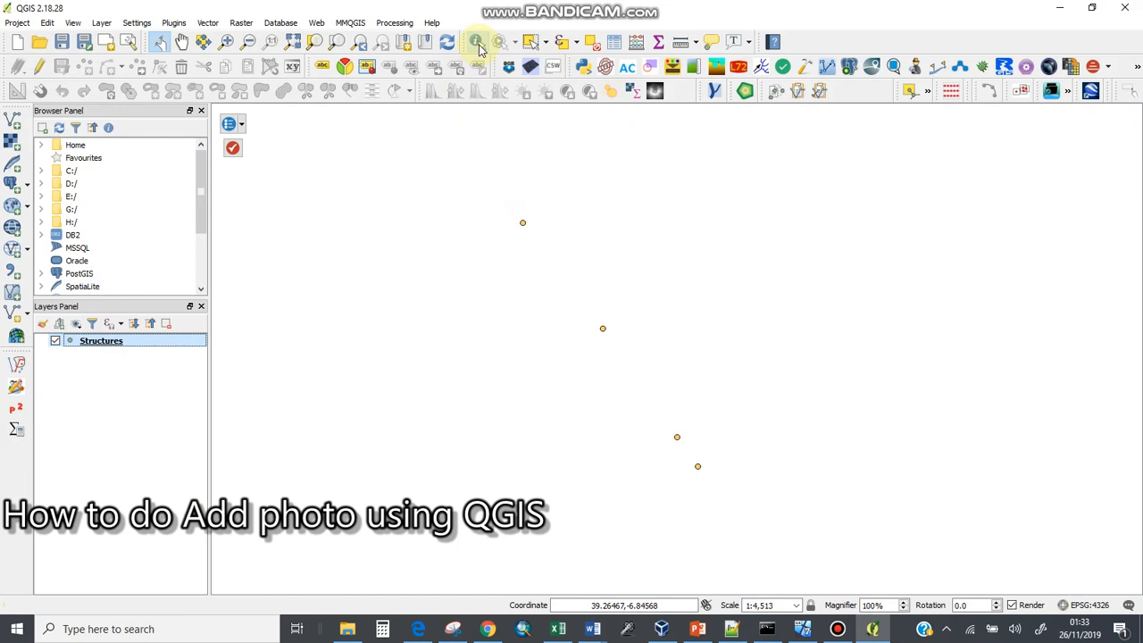
mouse_move(478, 43)
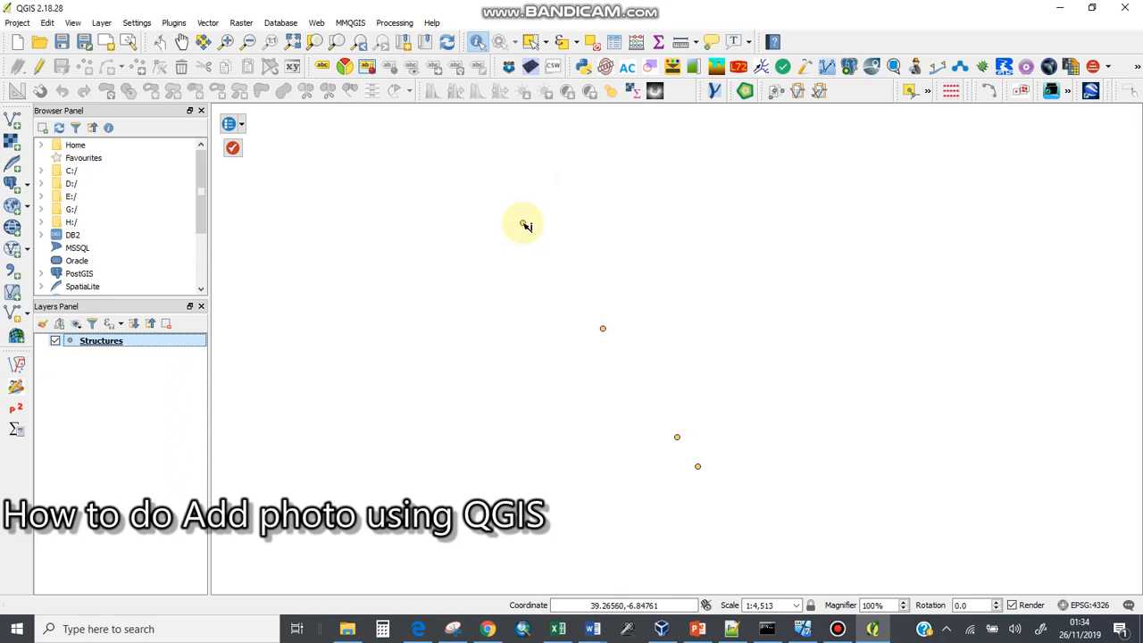
Identify the Bridge point to show its attributes, Photo still NULL
left_click(521, 222)
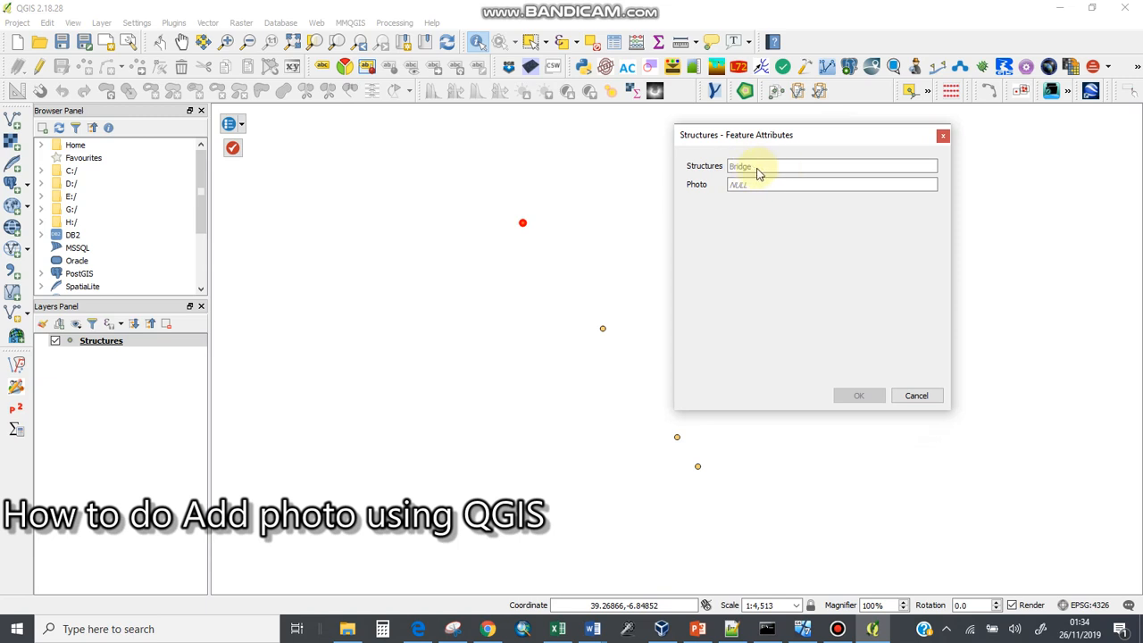
left_click(753, 184)
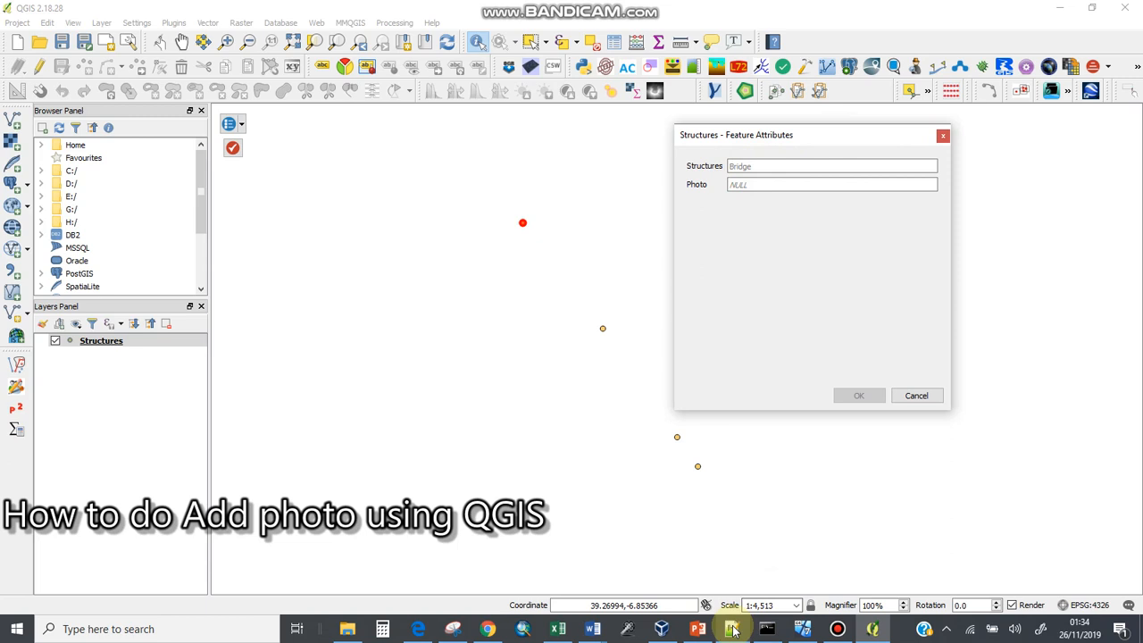
left_click(732, 629)
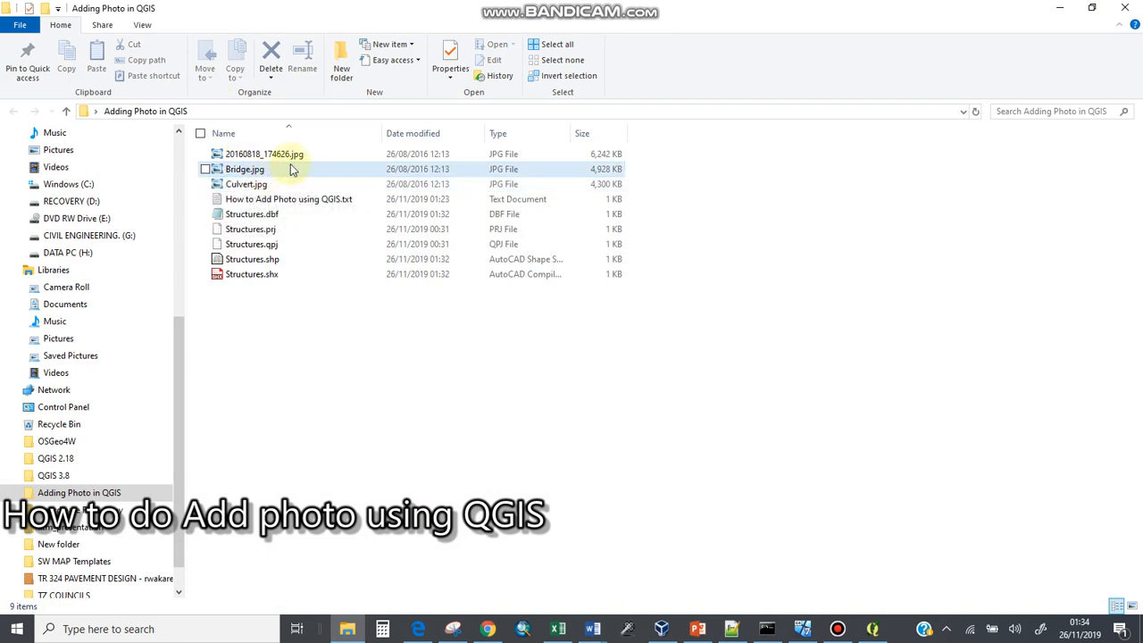
Select Bridge.jpg and copy the folder's full path from the address bar
left_click(244, 168)
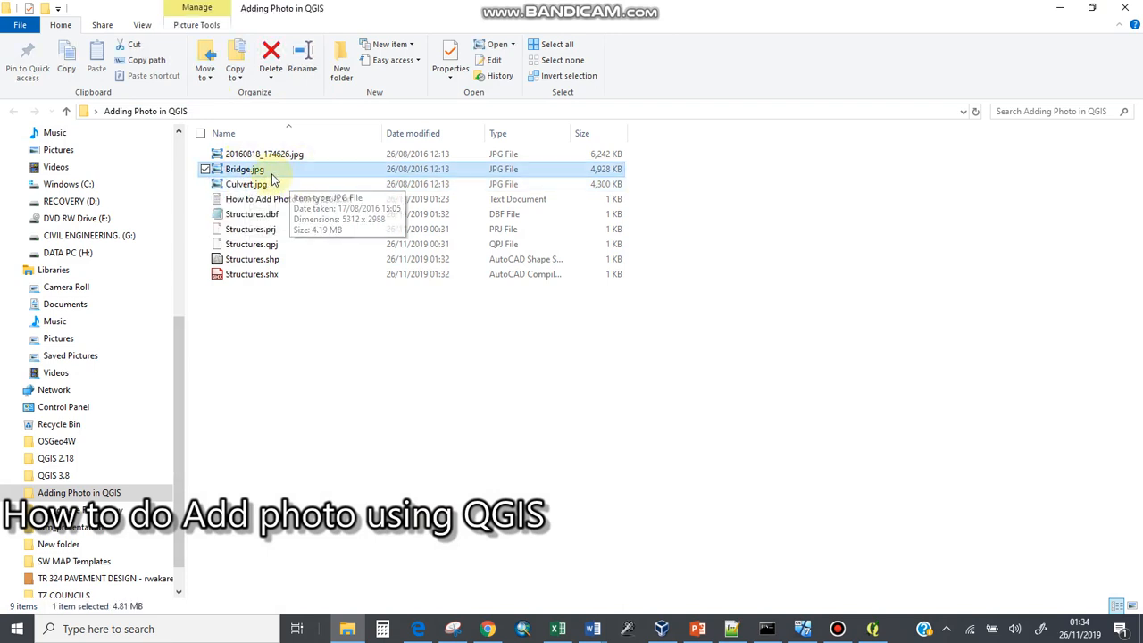
left_click(336, 111)
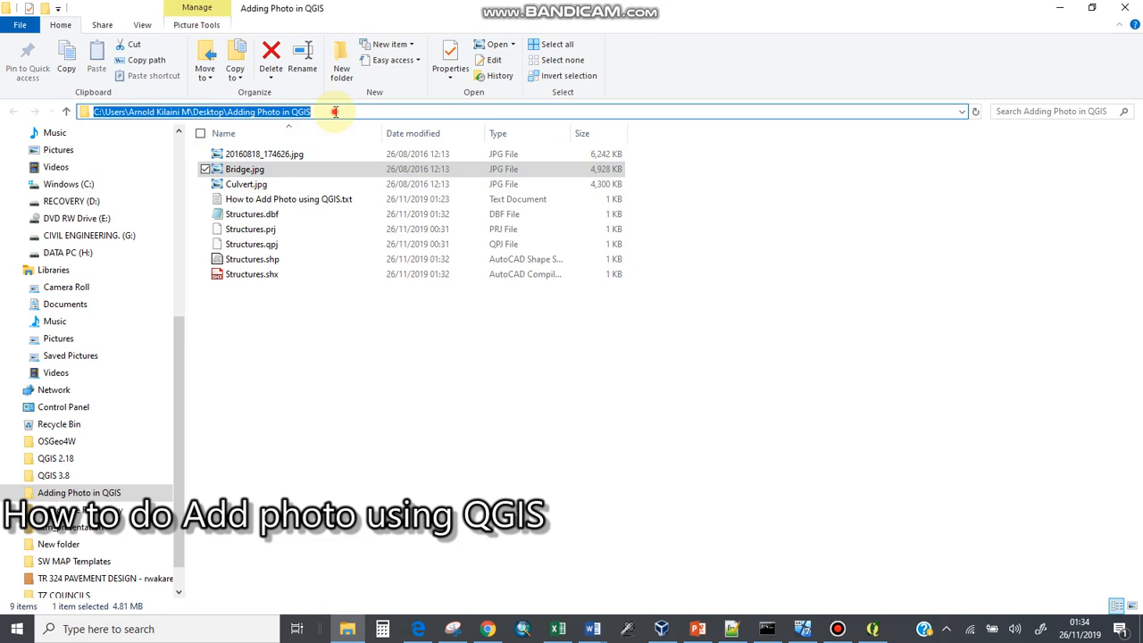
right_click(336, 111)
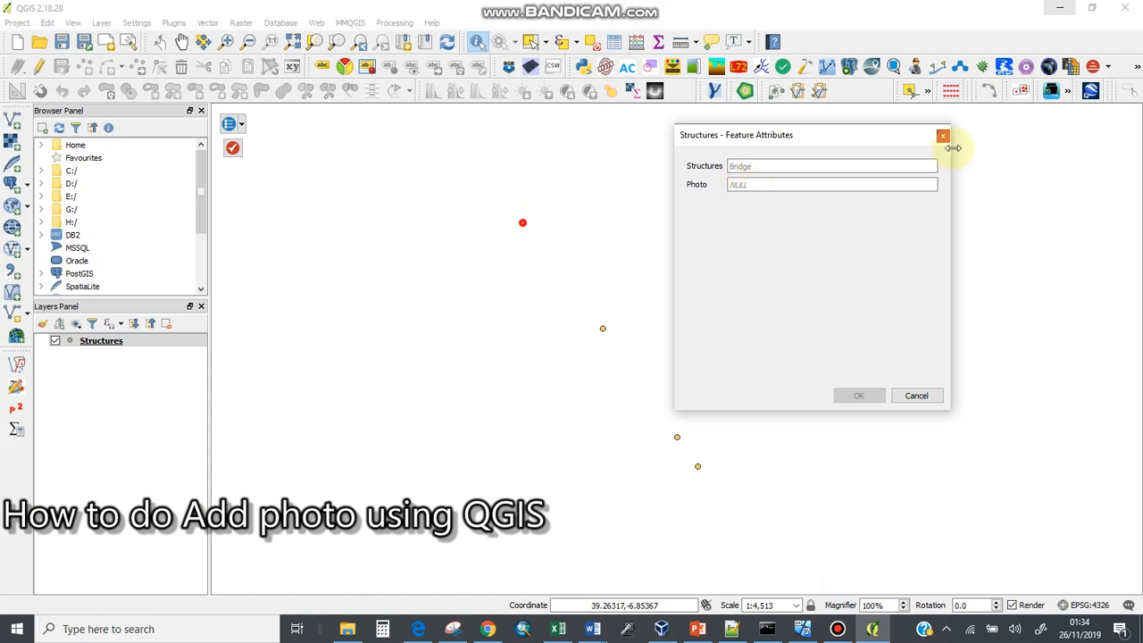
Reopen Bridge's editable attributes and enter C:\Users\Arnold Kilaini M\Desktop\Adding Photo in QGIS into Photo
left_click(943, 136)
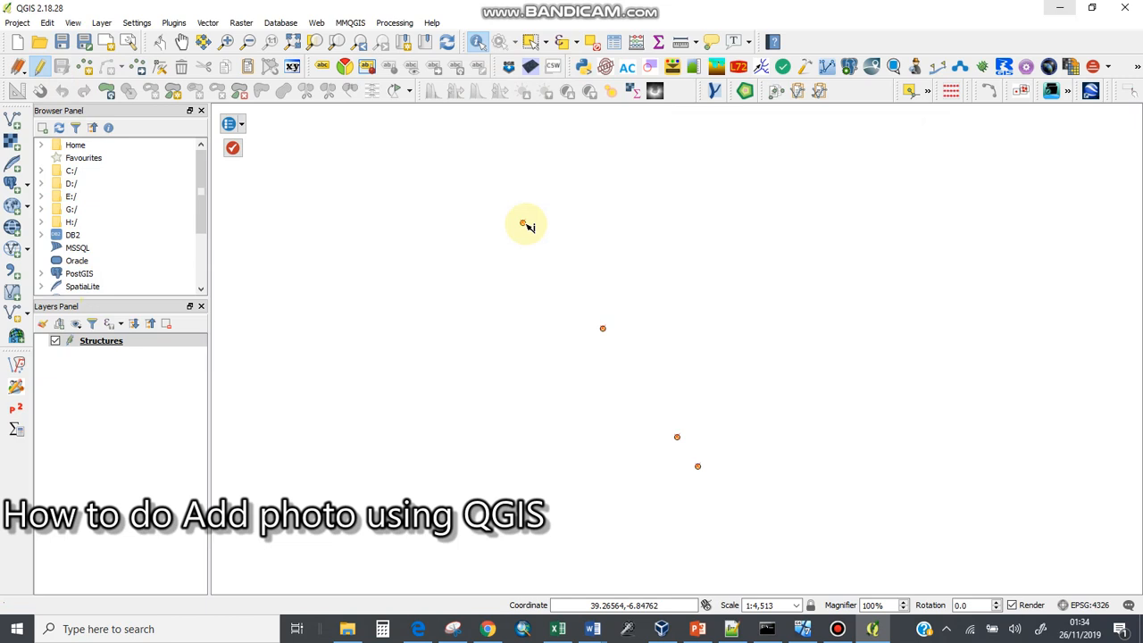
left_click(523, 221)
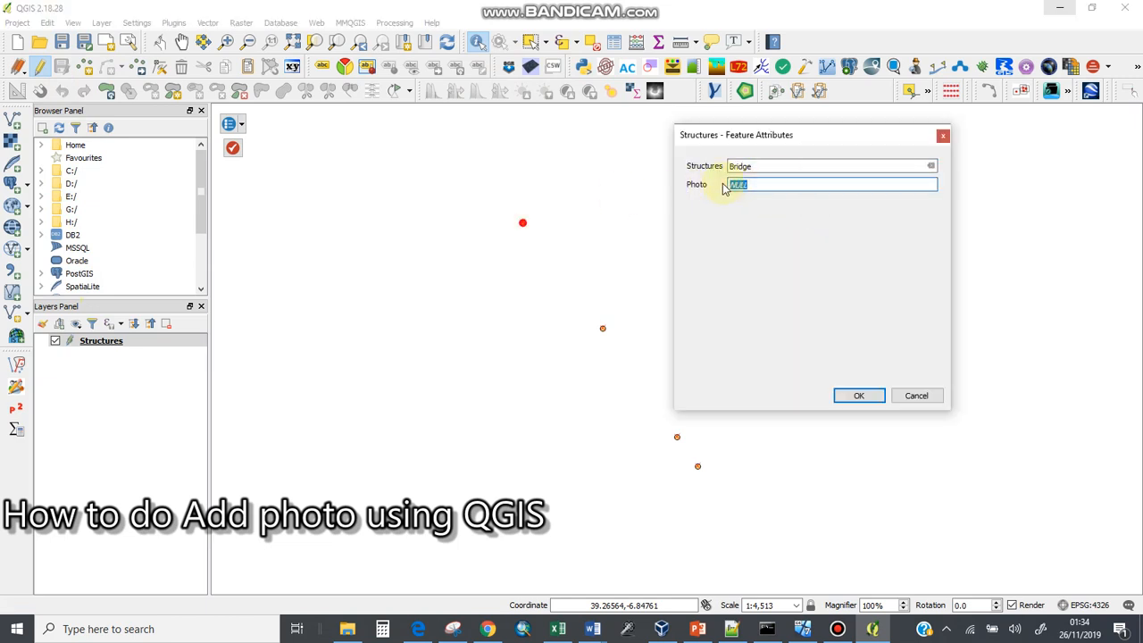
type("C:\\Users\\Arnold Kilaini M\\Desktop\\Adding Photo in QGIS")
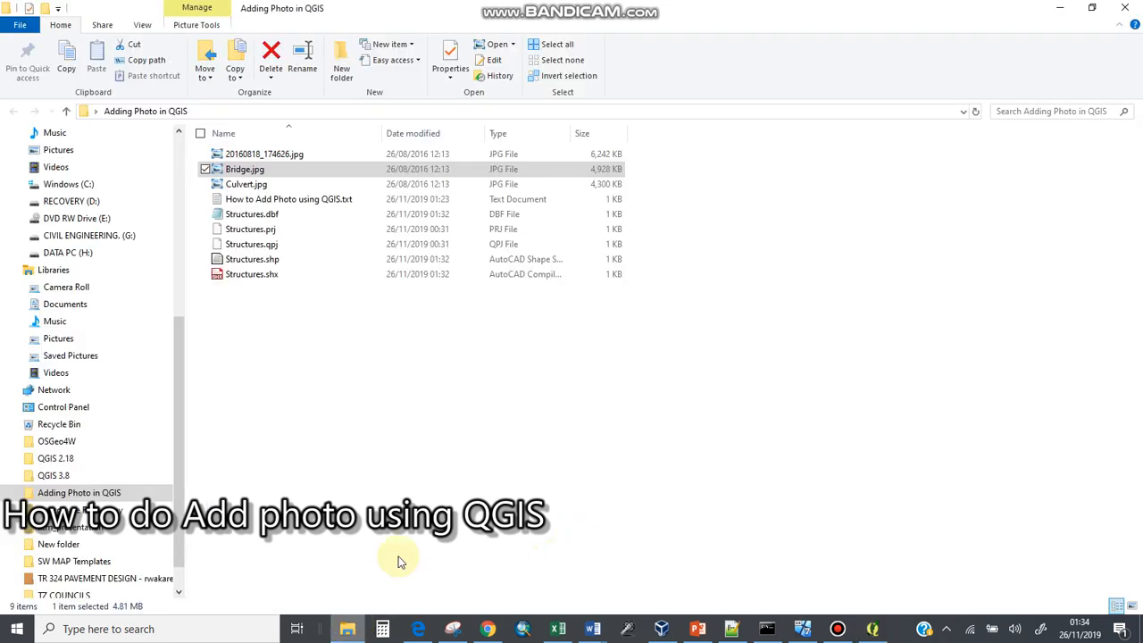
mouse_move(263, 168)
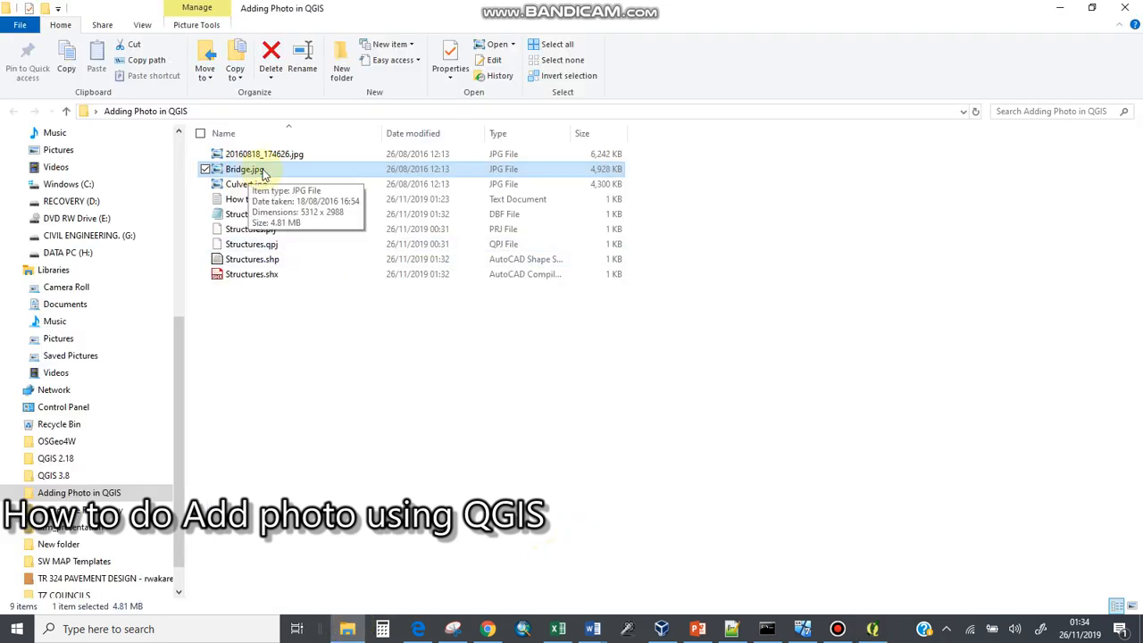
Complete the Photo path with Bridge.jpg and save the Bridge feature
left_click(243, 168)
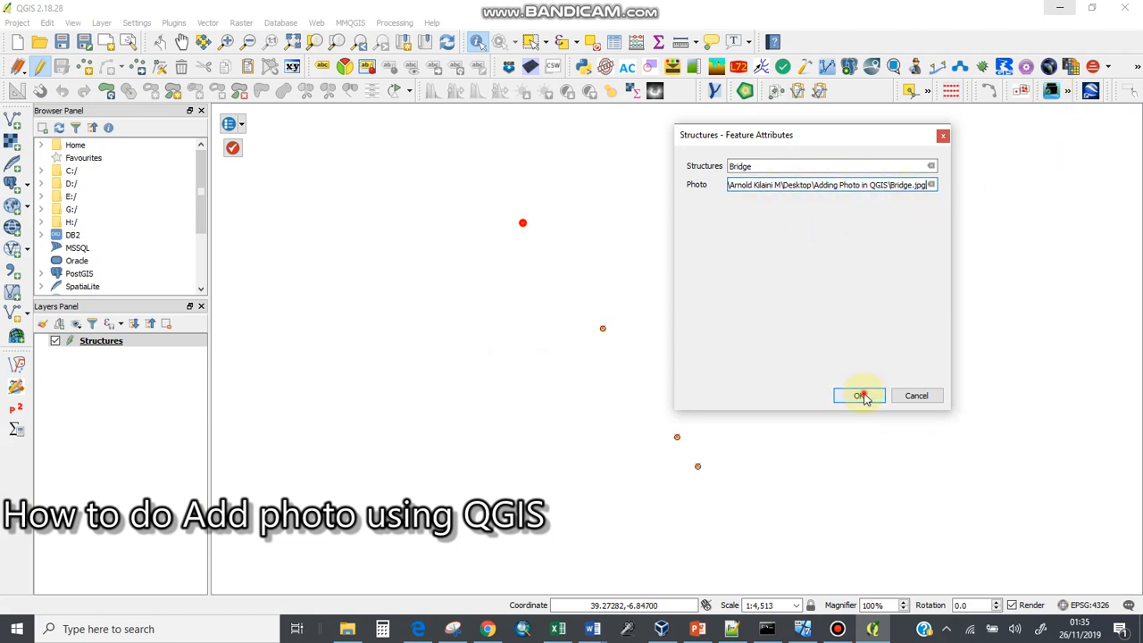
left_click(859, 397)
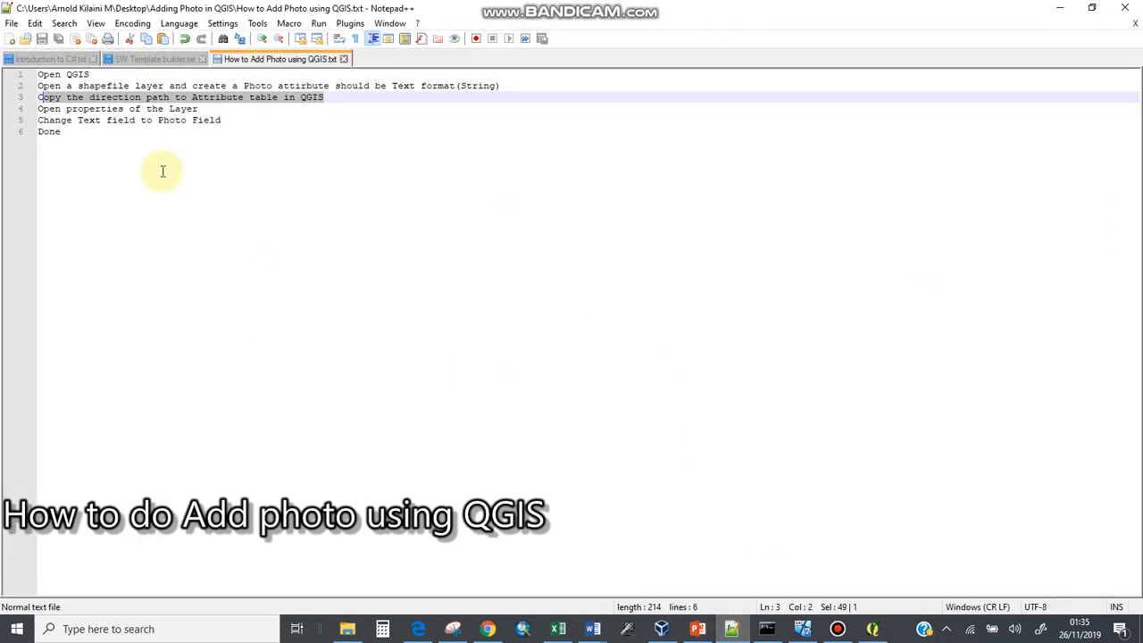
mouse_move(218, 118)
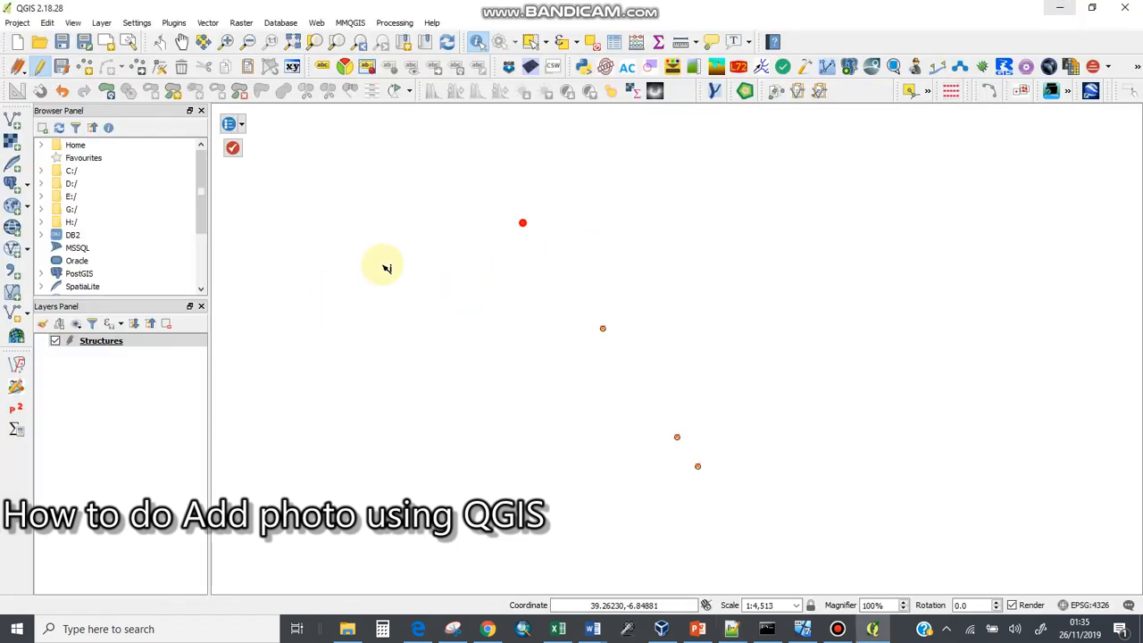
Open Properties for the Structures layer from the Layers Panel
left_click(100, 340)
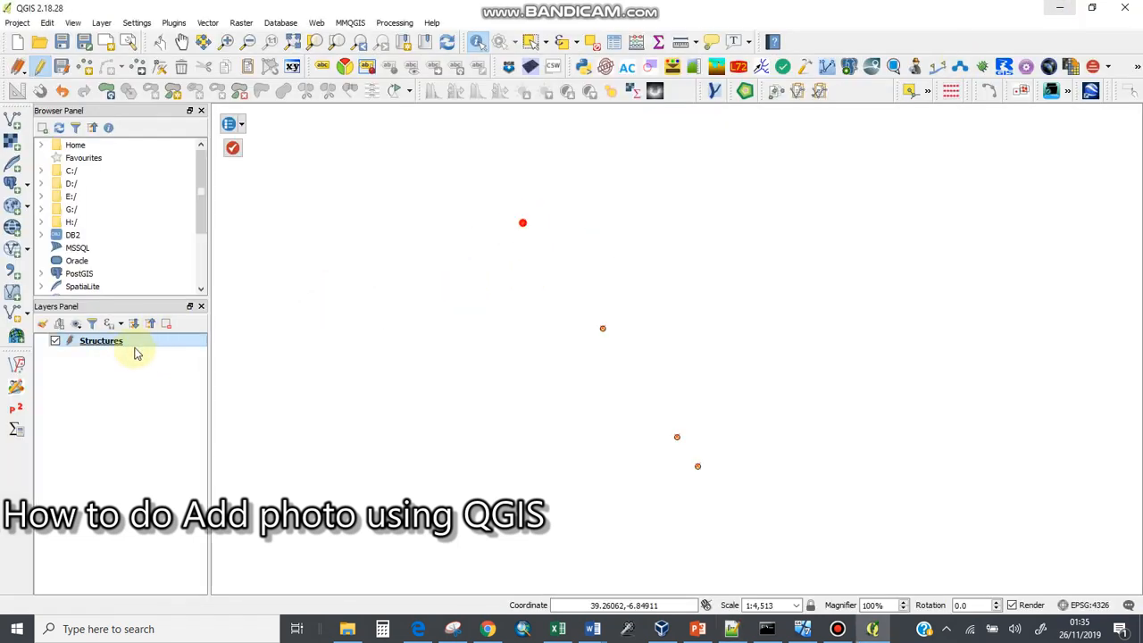
right_click(100, 340)
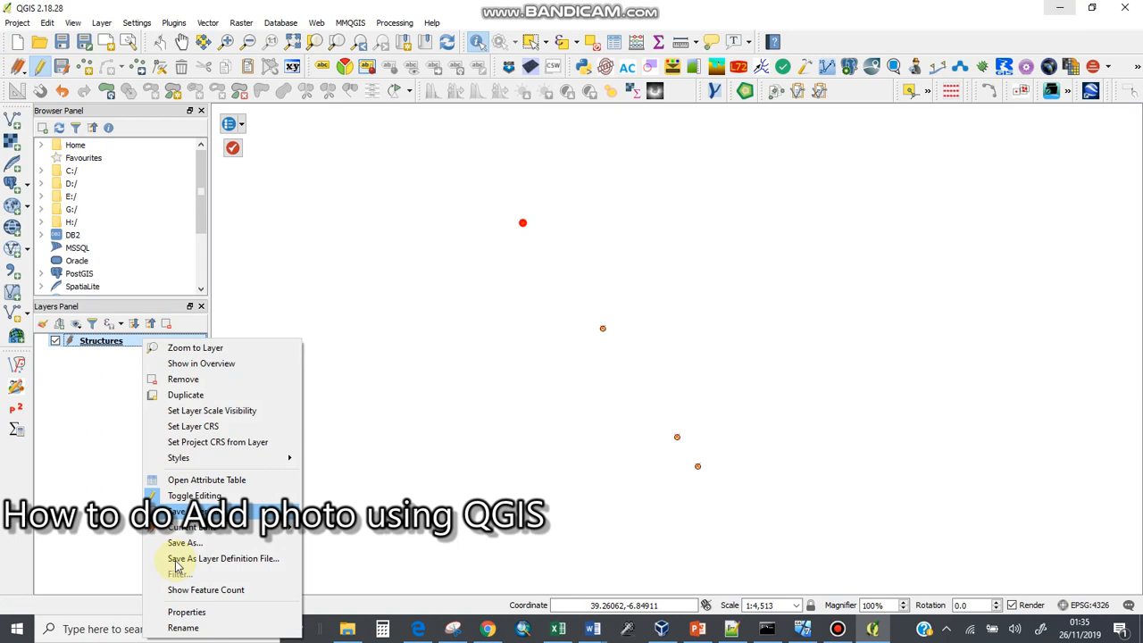
left_click(425, 369)
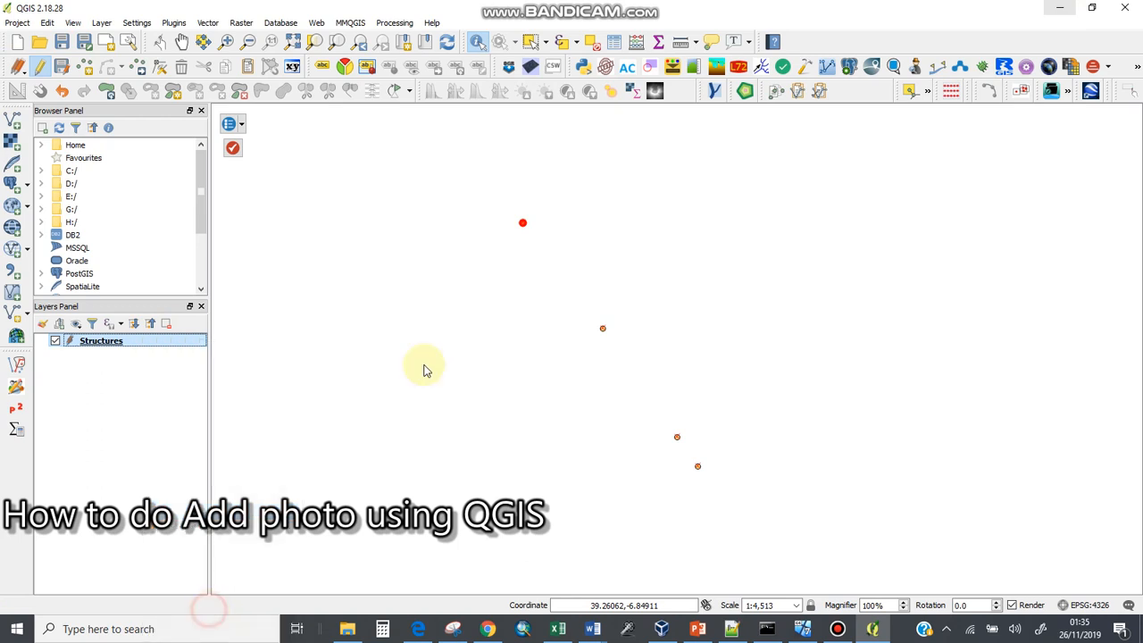
mouse_move(407, 222)
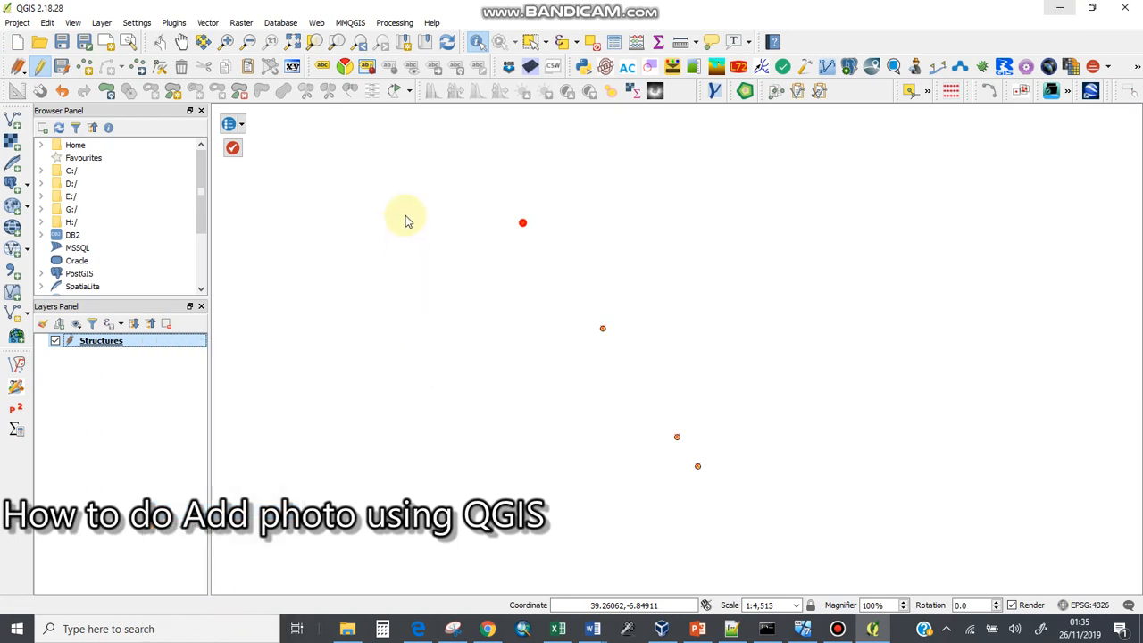
mouse_move(396, 218)
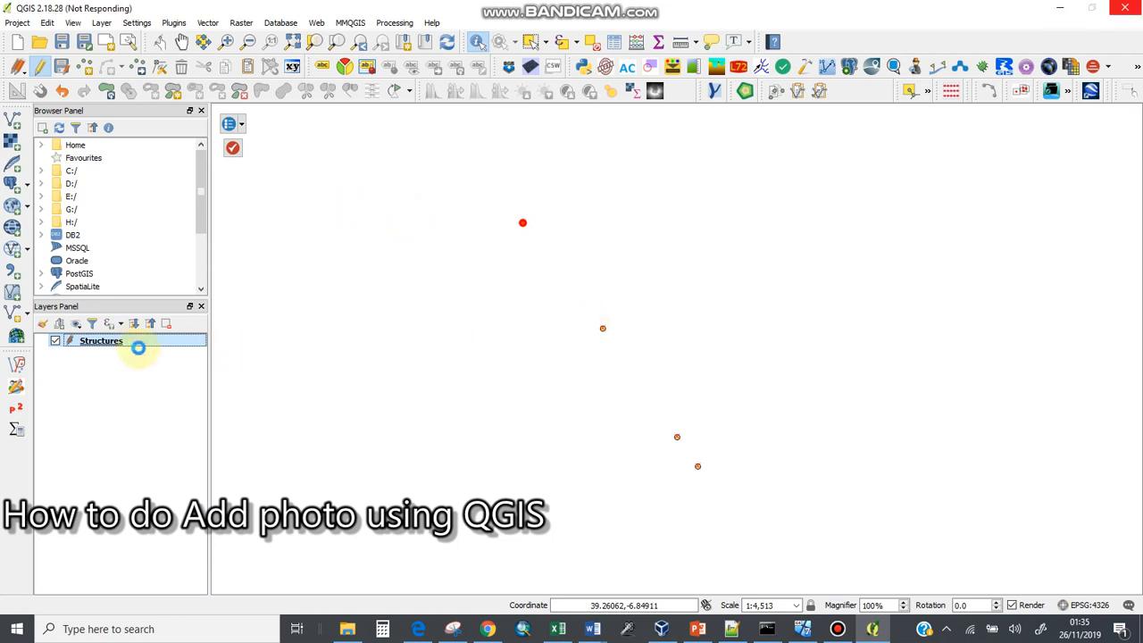
mouse_move(231, 354)
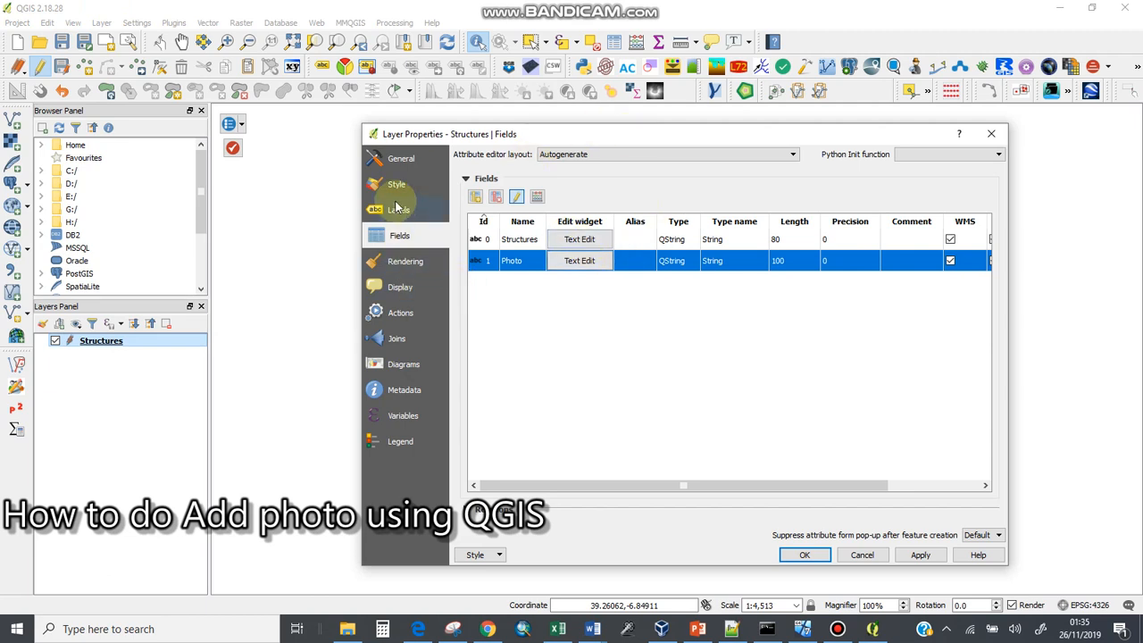
Go to the Fields list and open the Photo field's Text Edit widget settings
left_click(397, 184)
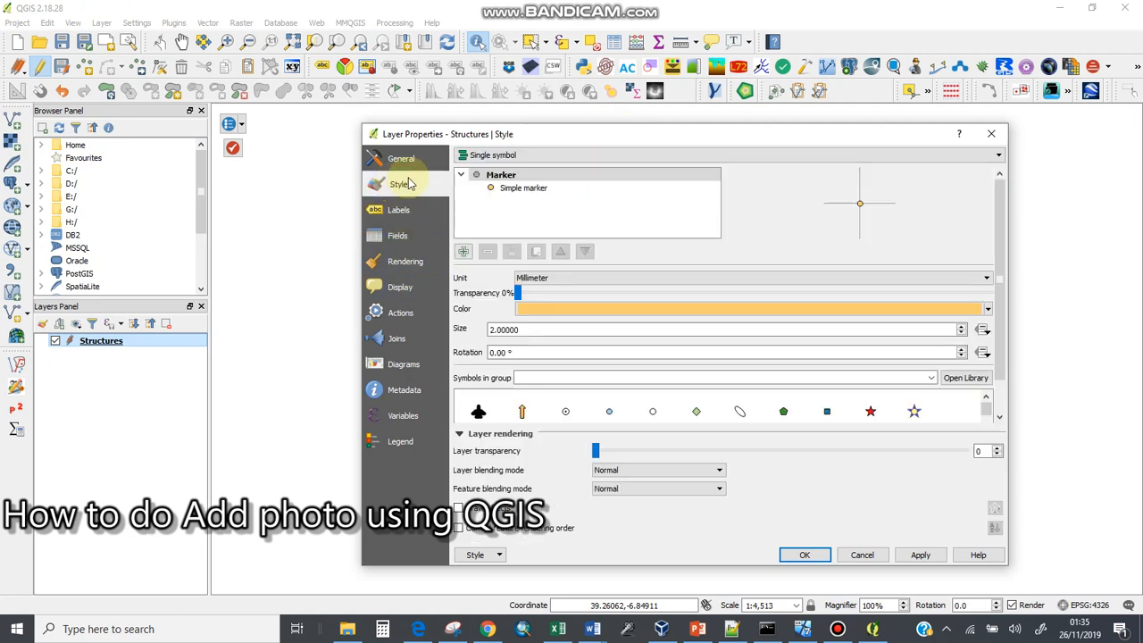
left_click(398, 236)
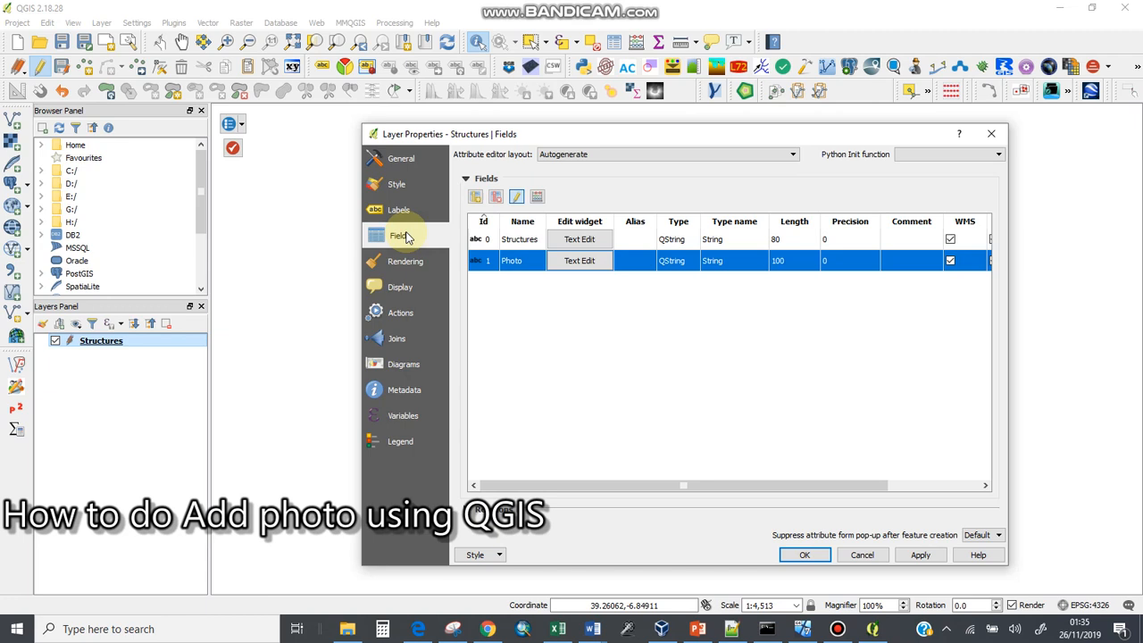
left_click(488, 240)
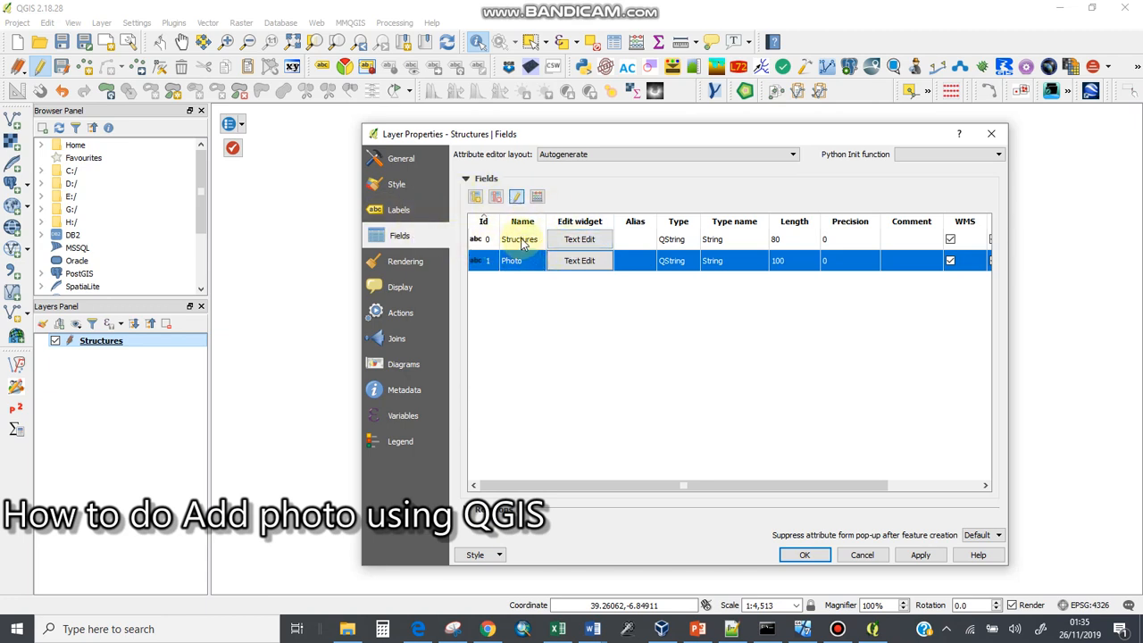
left_click(511, 261)
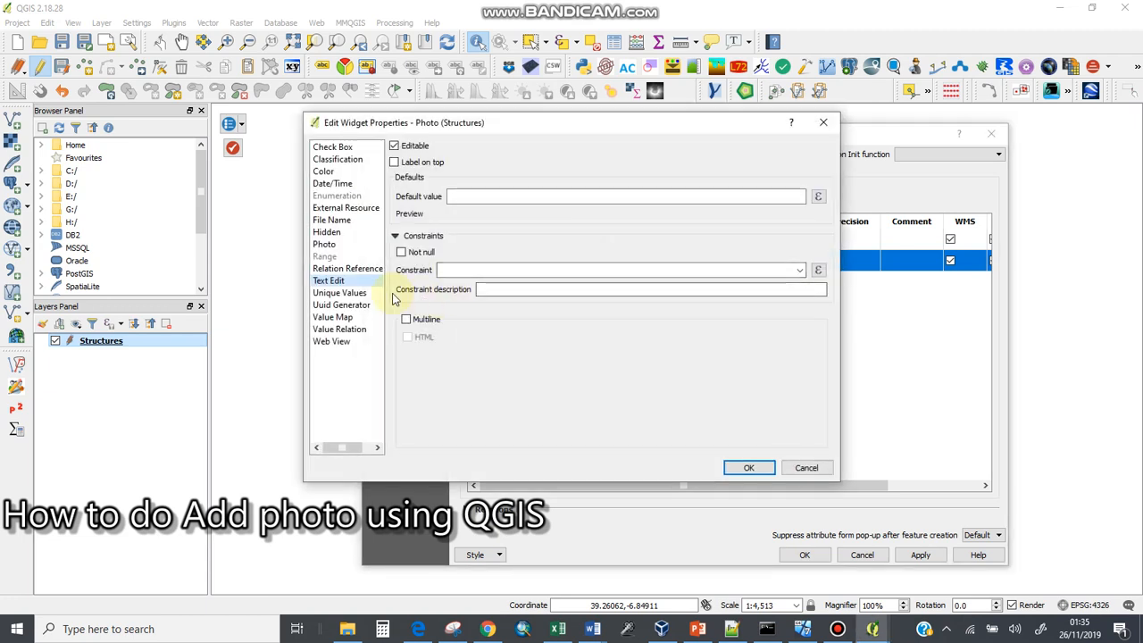
Set the Photo field to a Photo widget with 400 px width and height and confirm
left_click(325, 243)
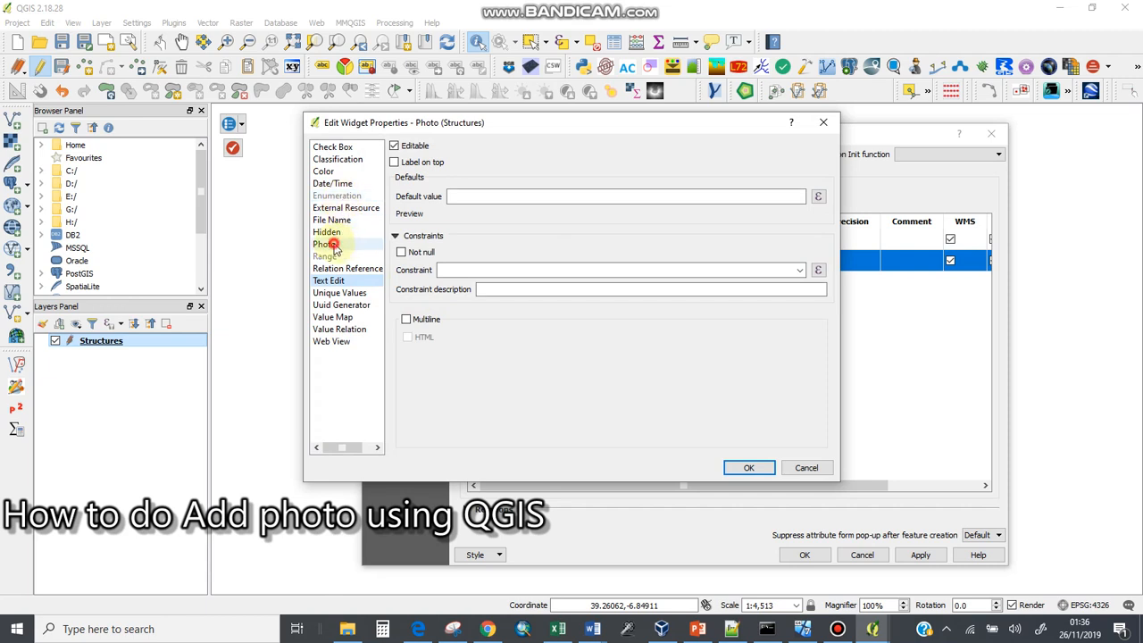
left_click(325, 243)
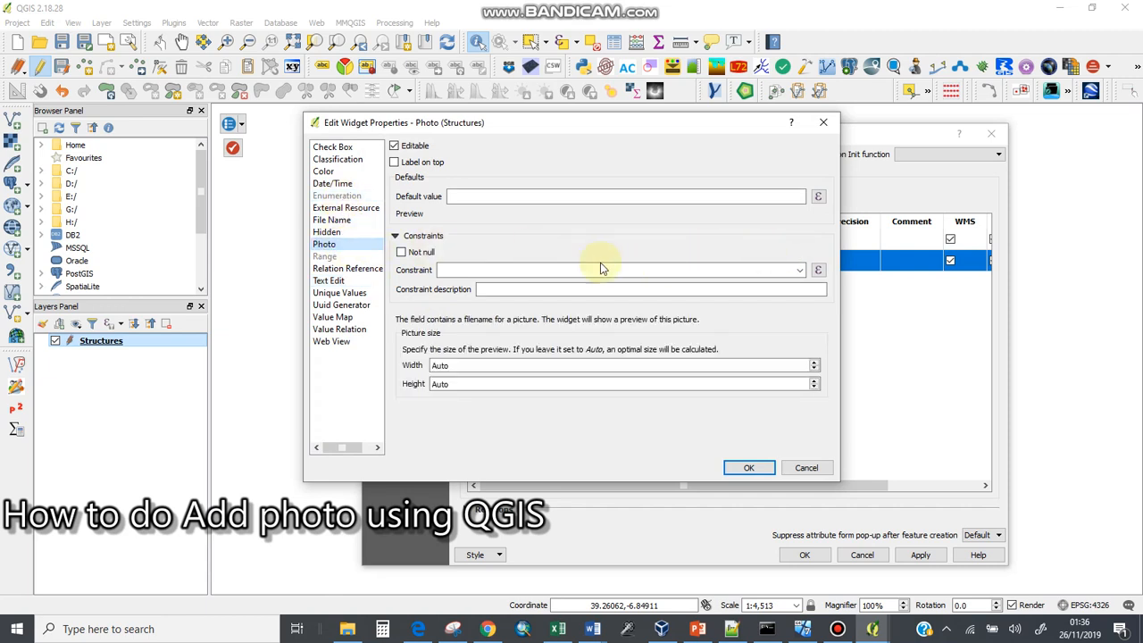
left_click(616, 364)
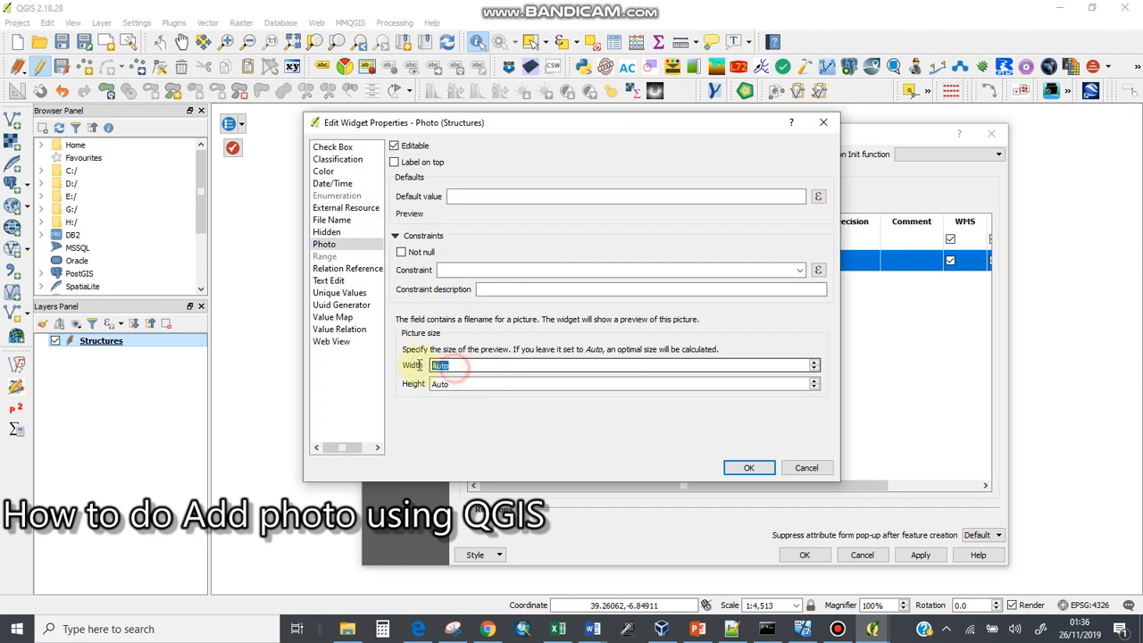
type("40px")
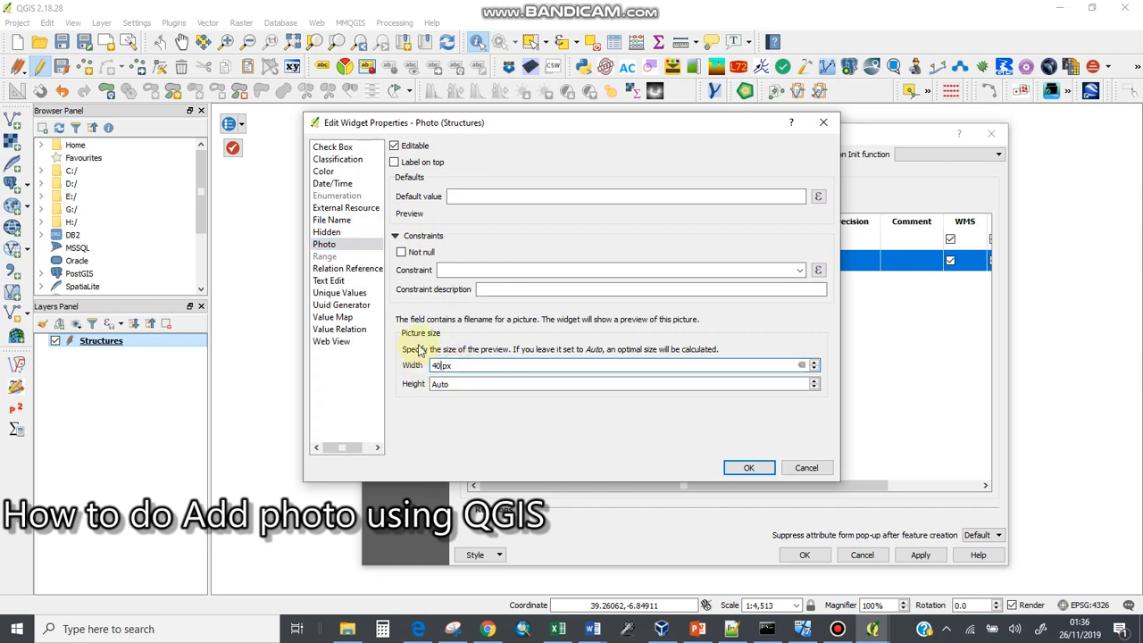
left_click(616, 382)
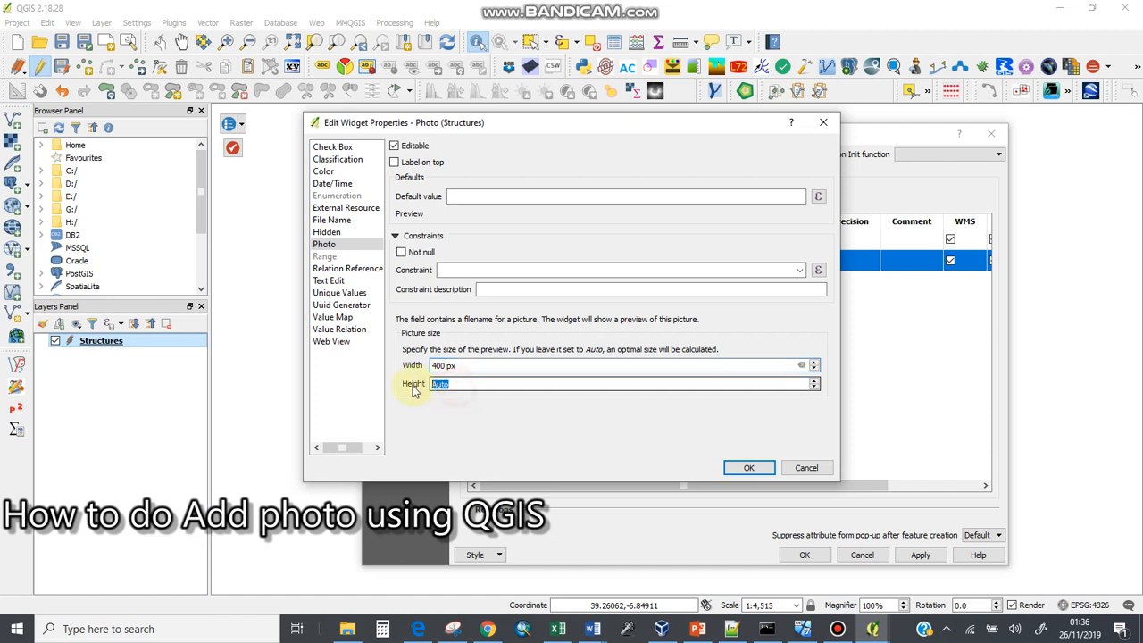
type("400 px")
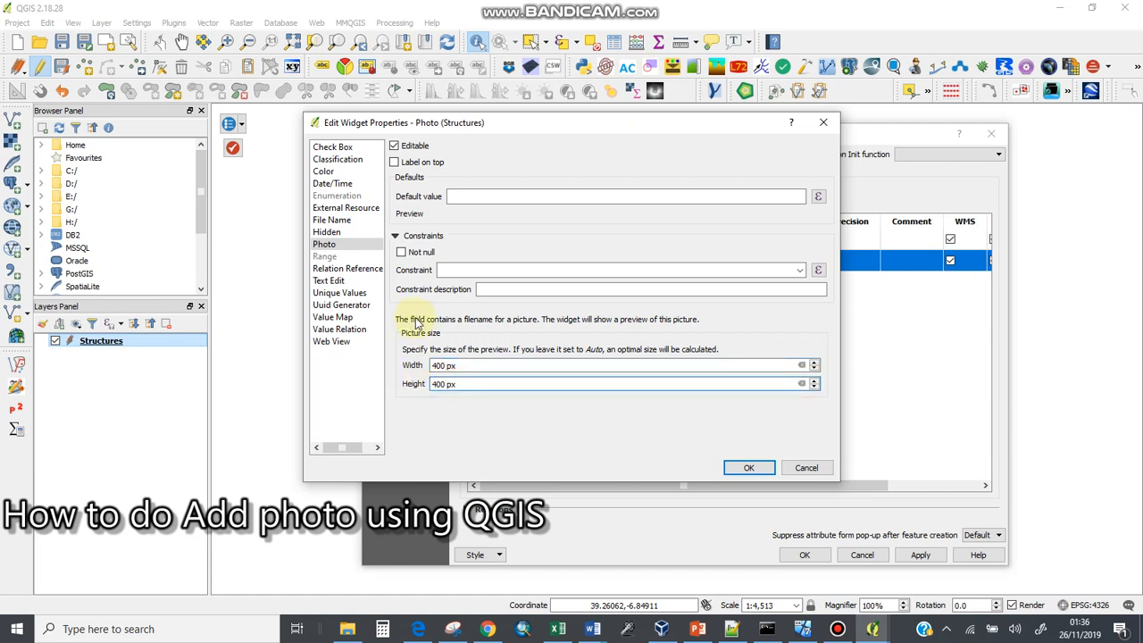
mouse_move(664, 425)
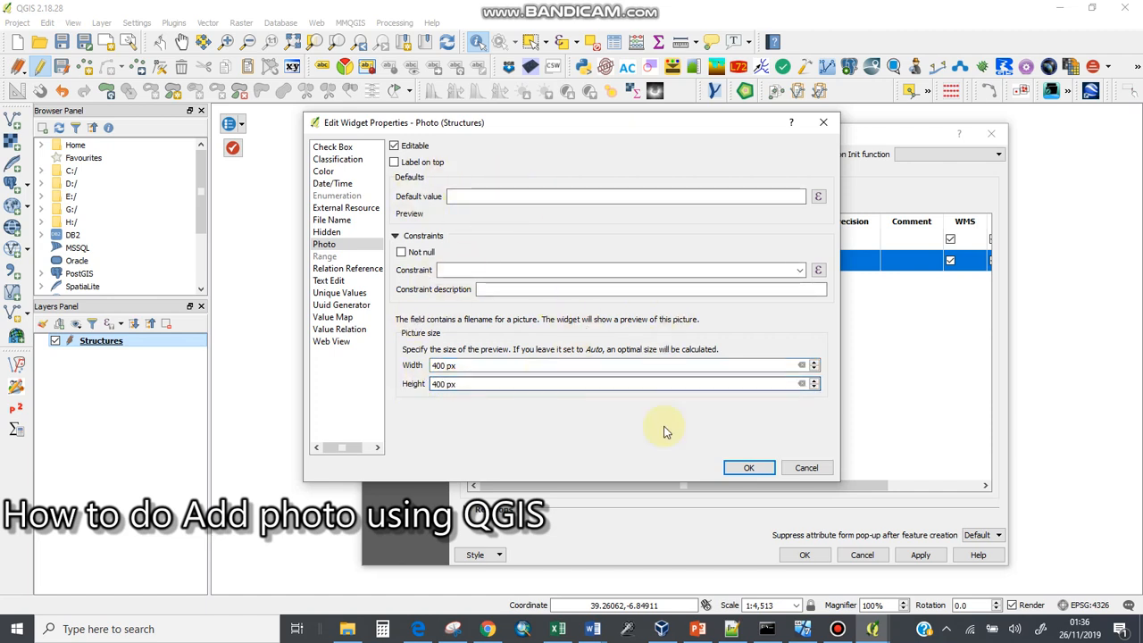
left_click(464, 197)
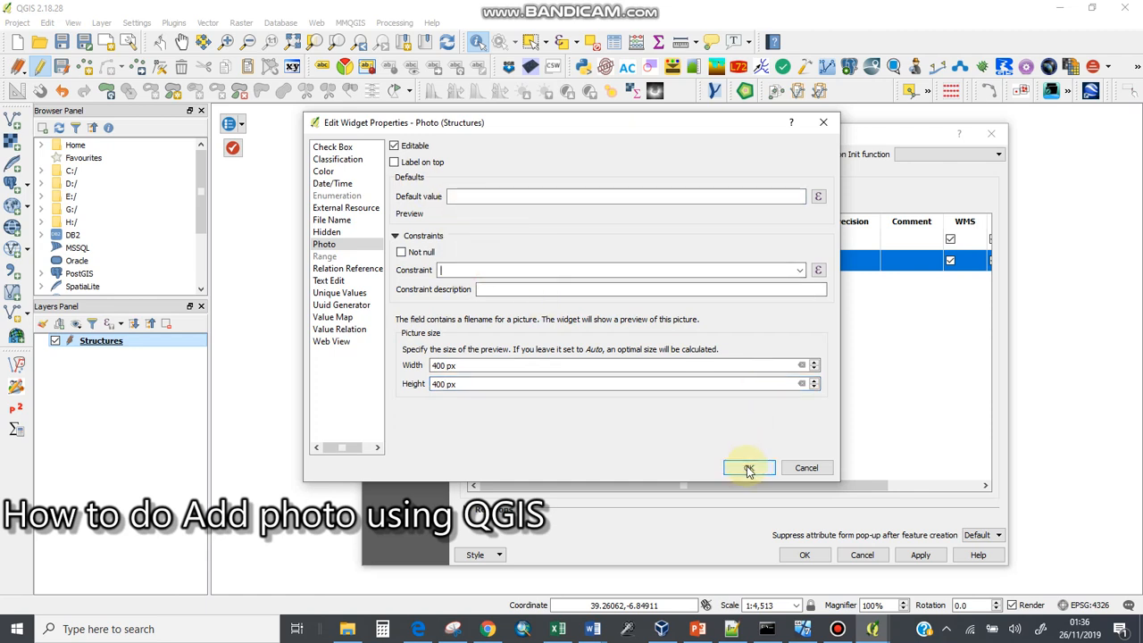
left_click(749, 468)
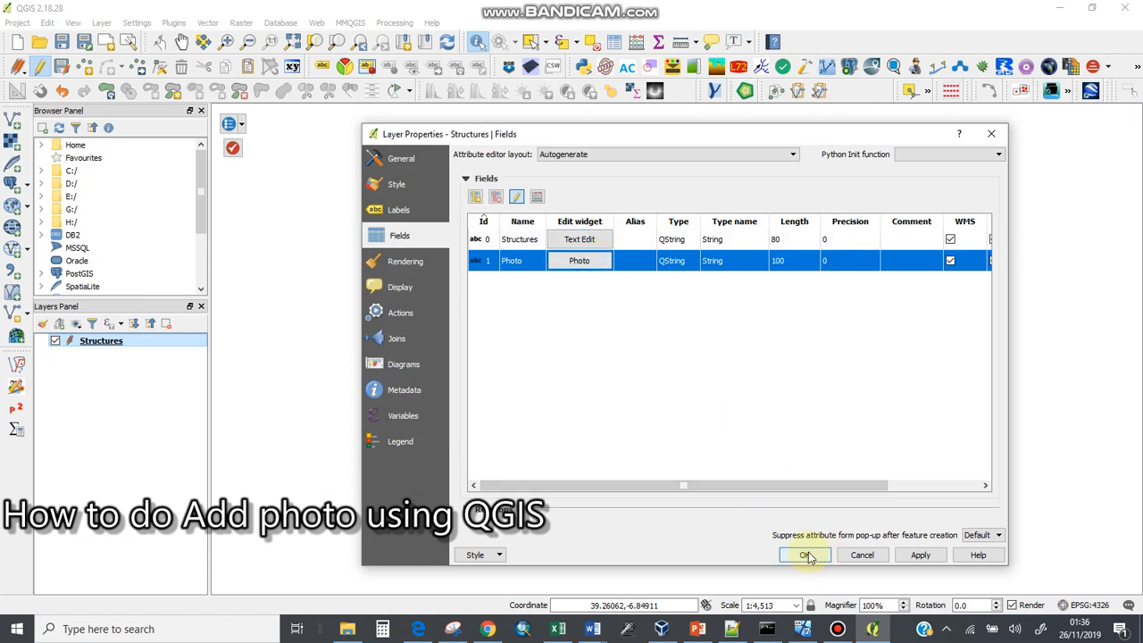
Apply the changes and close the Structures layer properties
left_click(804, 552)
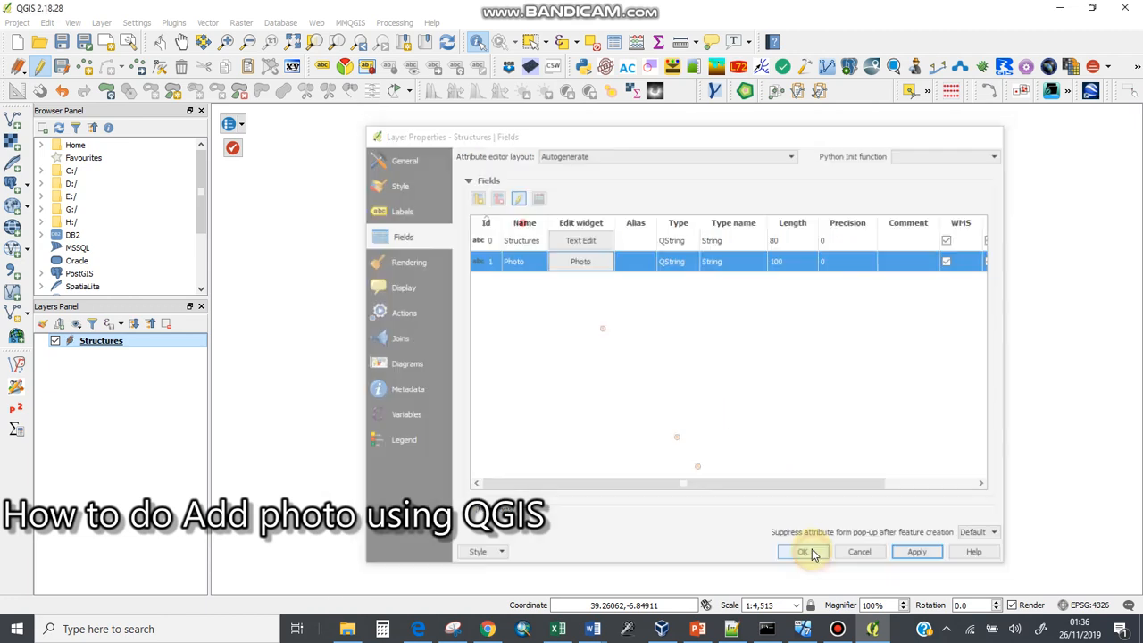
left_click(802, 550)
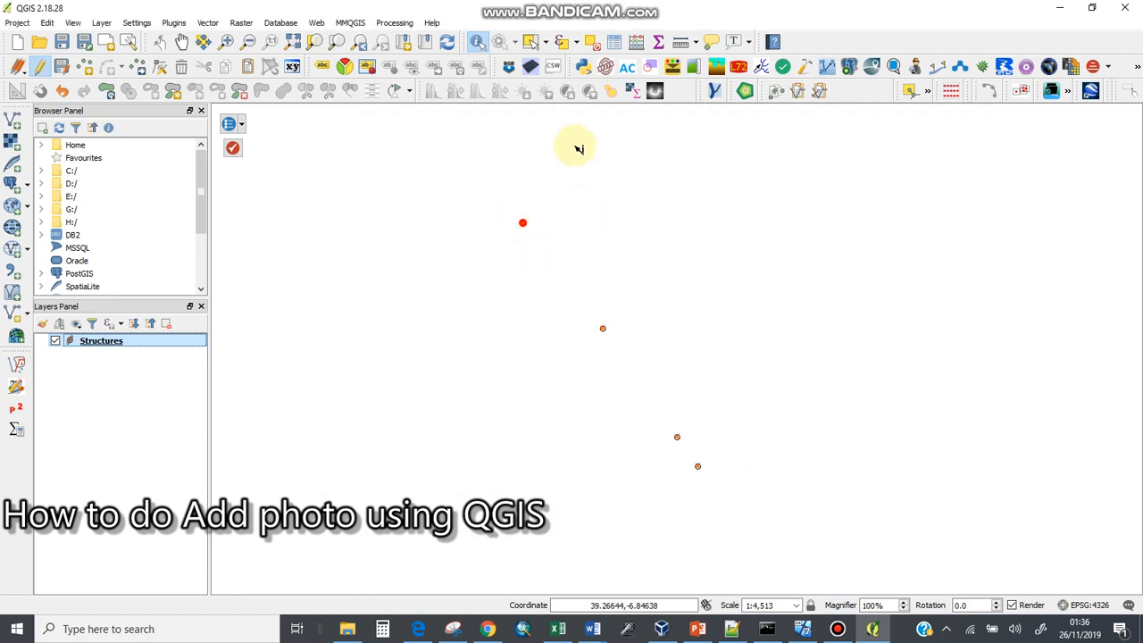
mouse_move(522, 211)
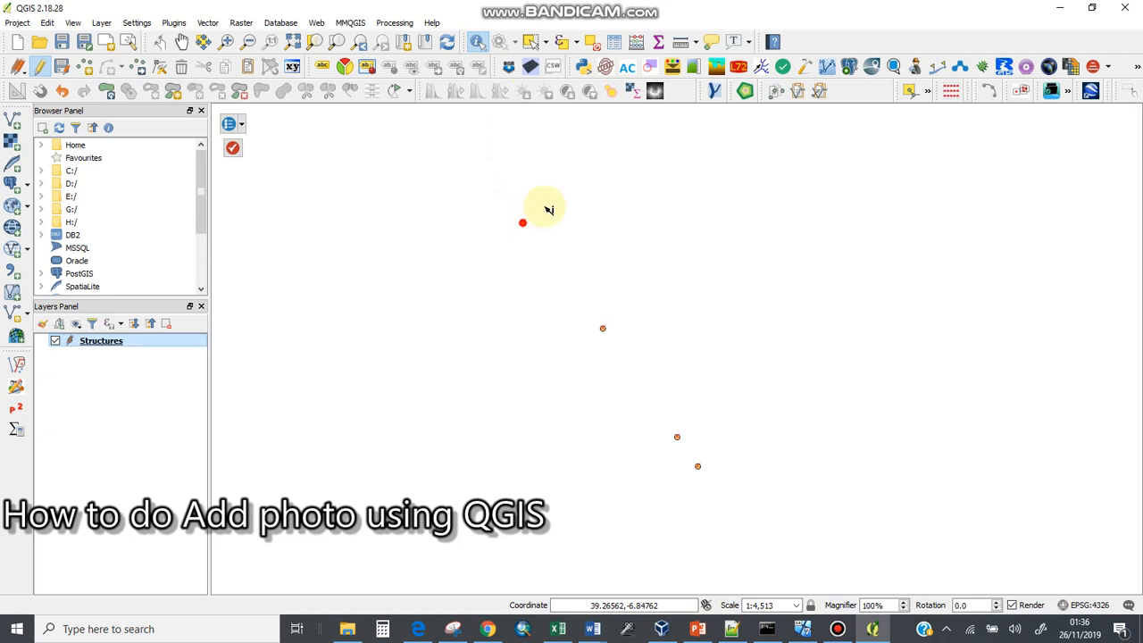
Identify the Bridge point to see its attributes with the bridge photo previewed
left_click(521, 221)
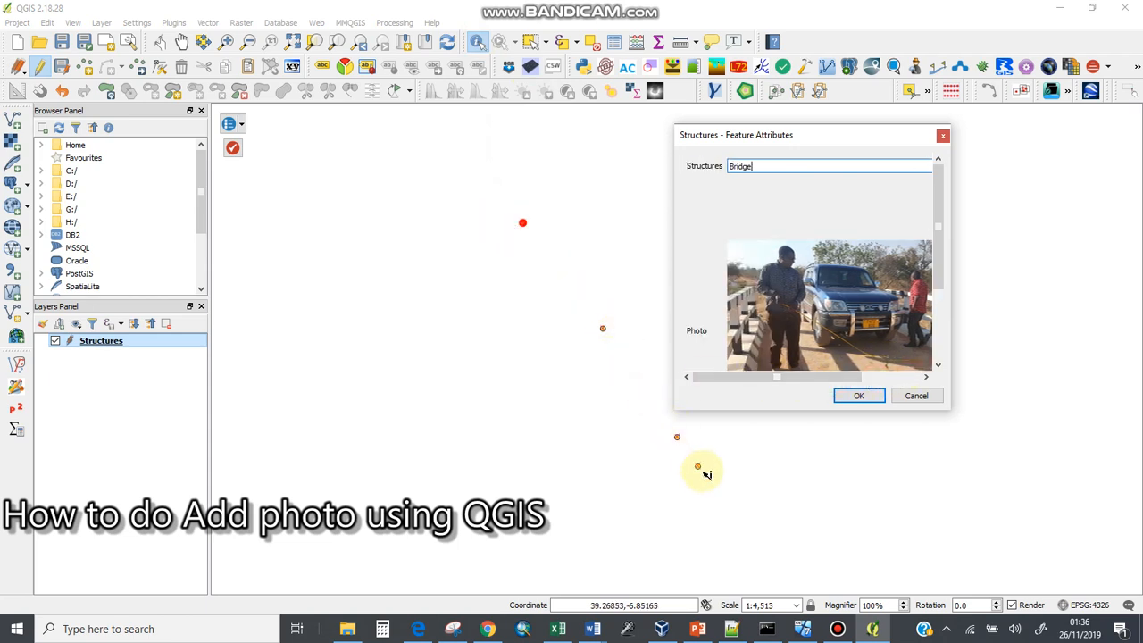
mouse_move(890, 436)
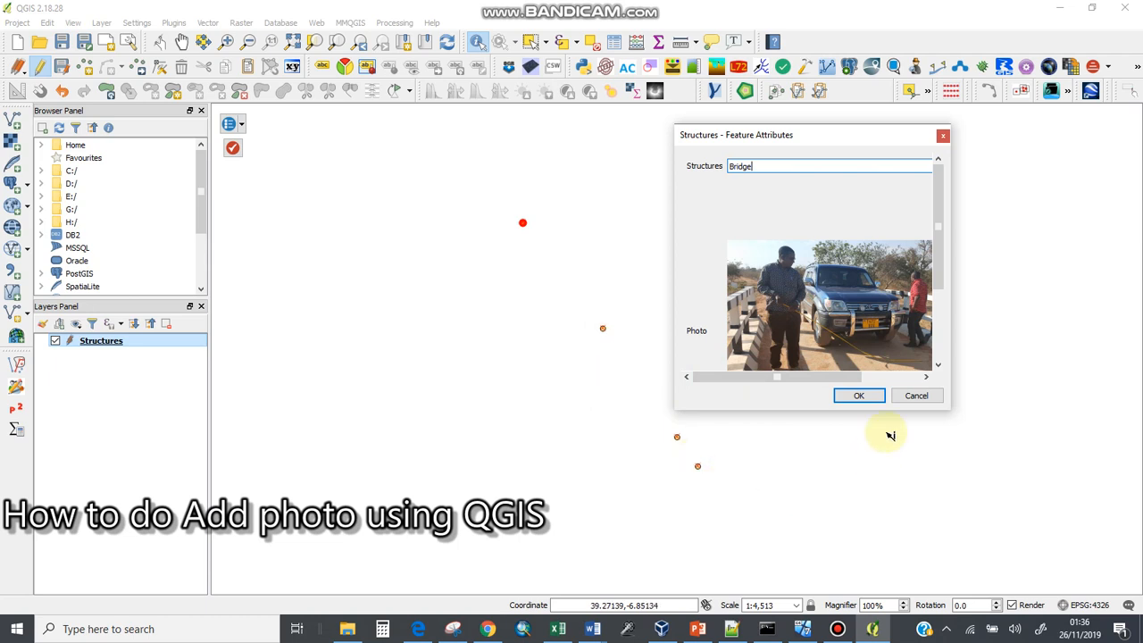